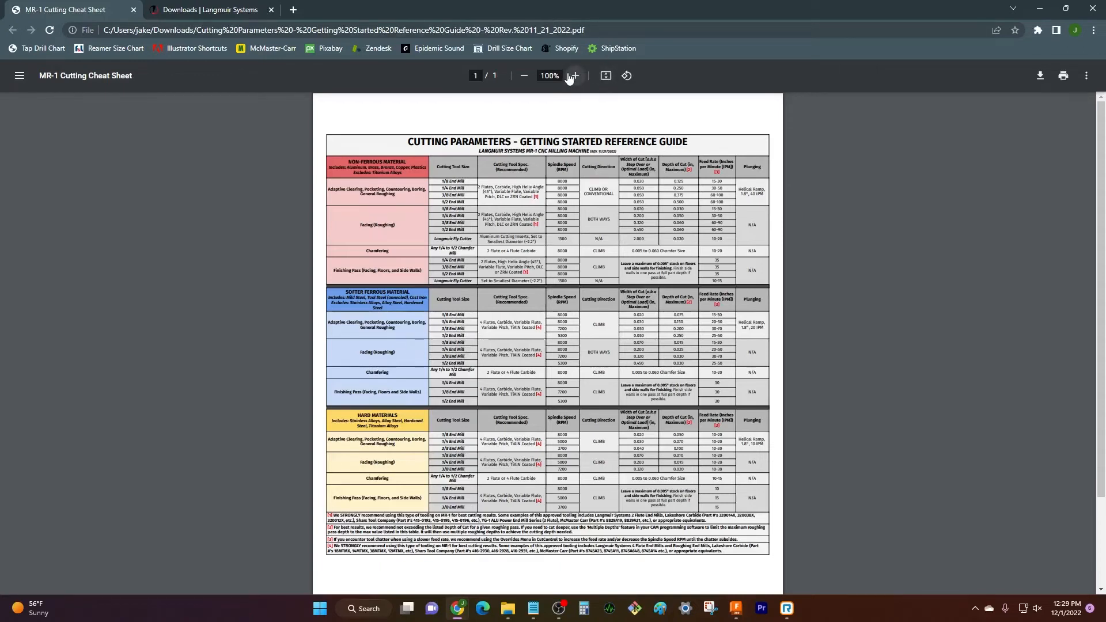
Step: Zoom the MR-1 chart PDF to 175% and scroll to the non-ferrous adaptive clearing rows
left_click(574, 76)
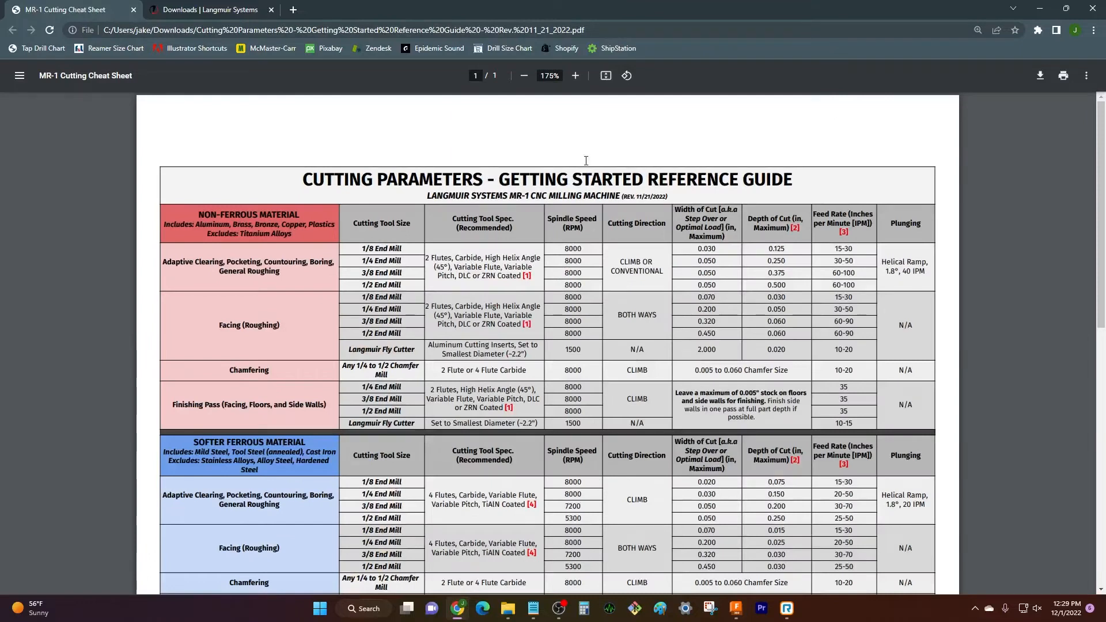
scroll("down", 3)
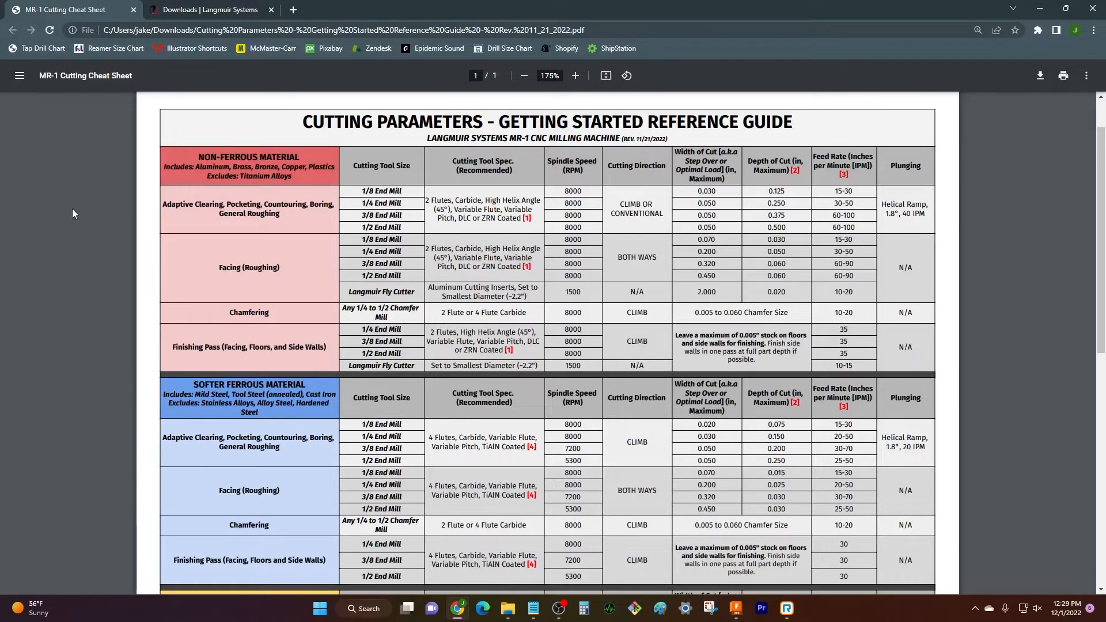
scroll("down", 3)
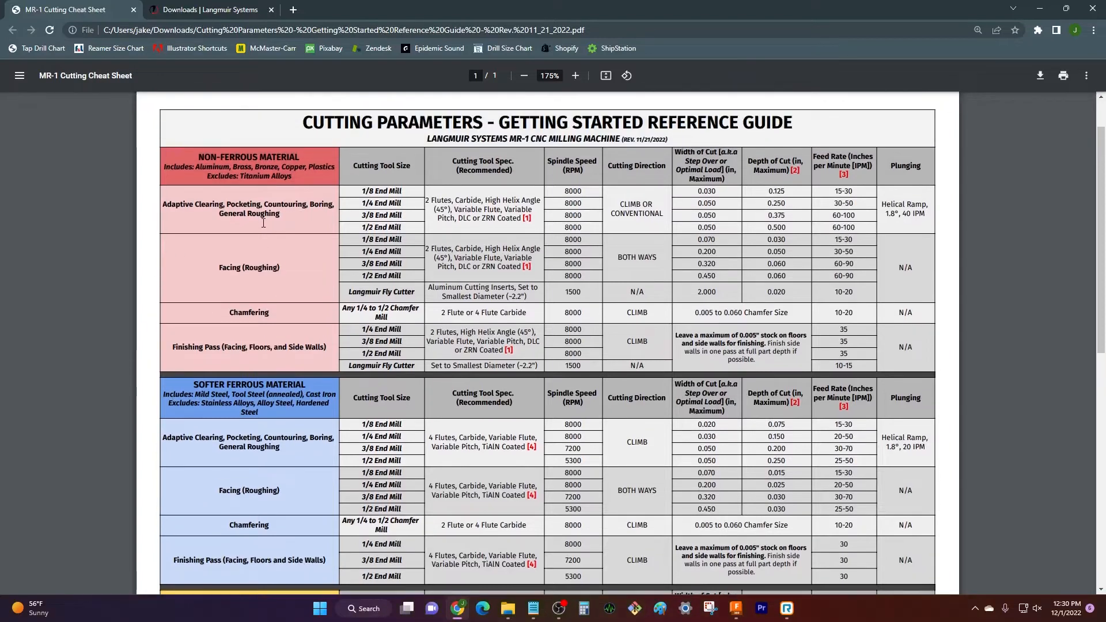
mouse_move(157, 304)
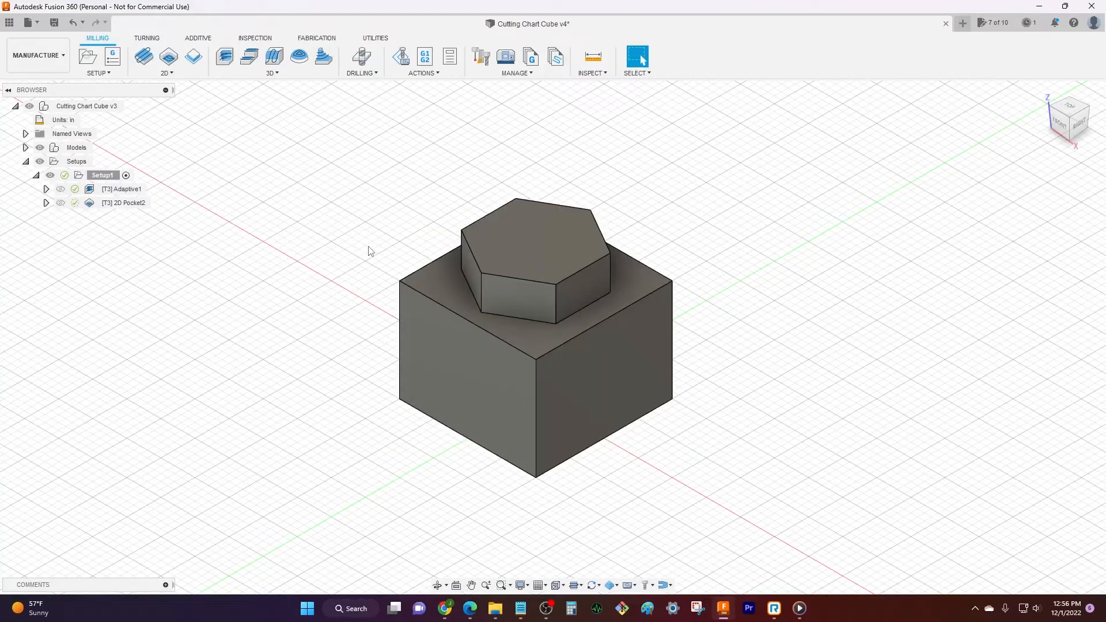
mouse_move(326, 224)
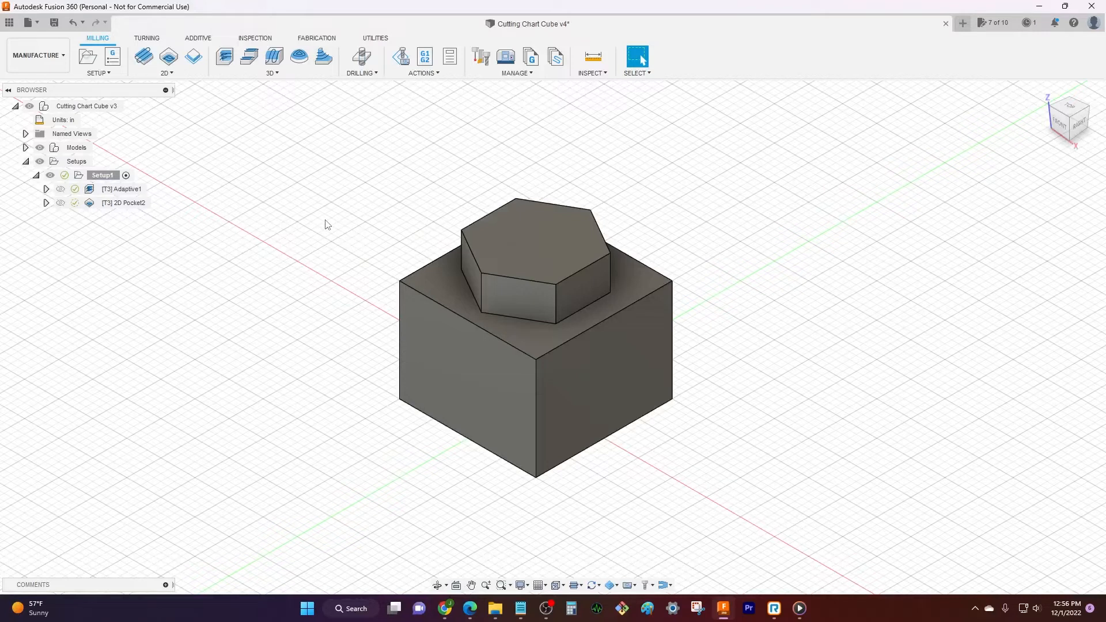
Step: Edit the [T3] Adaptive1 toolpath and bring up its Select Tool library browser
left_click(121, 189)
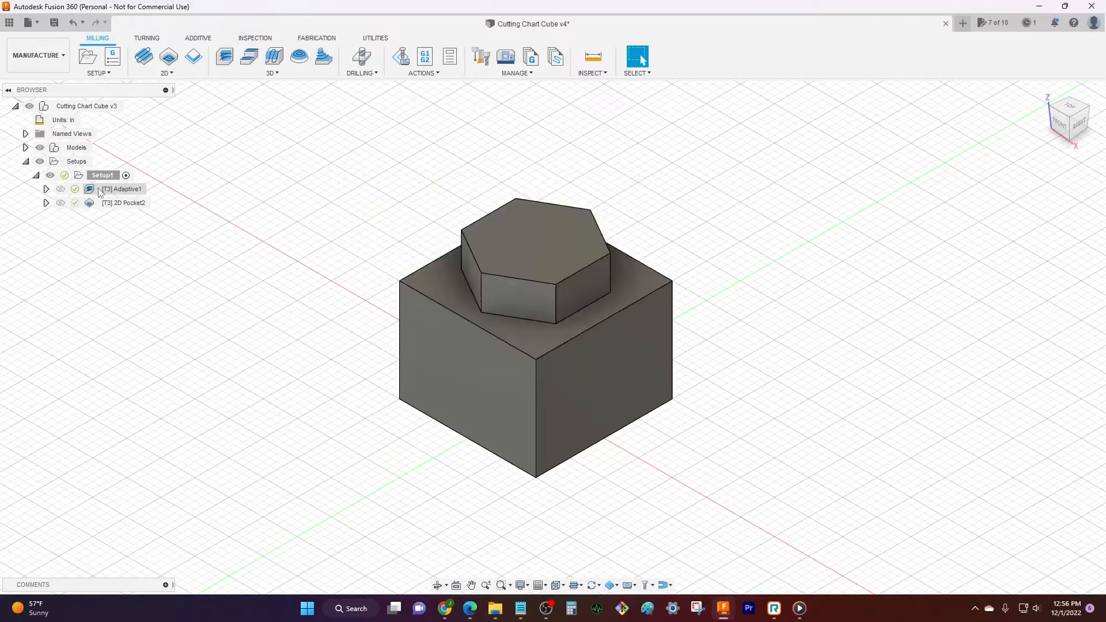
double_click(123, 188)
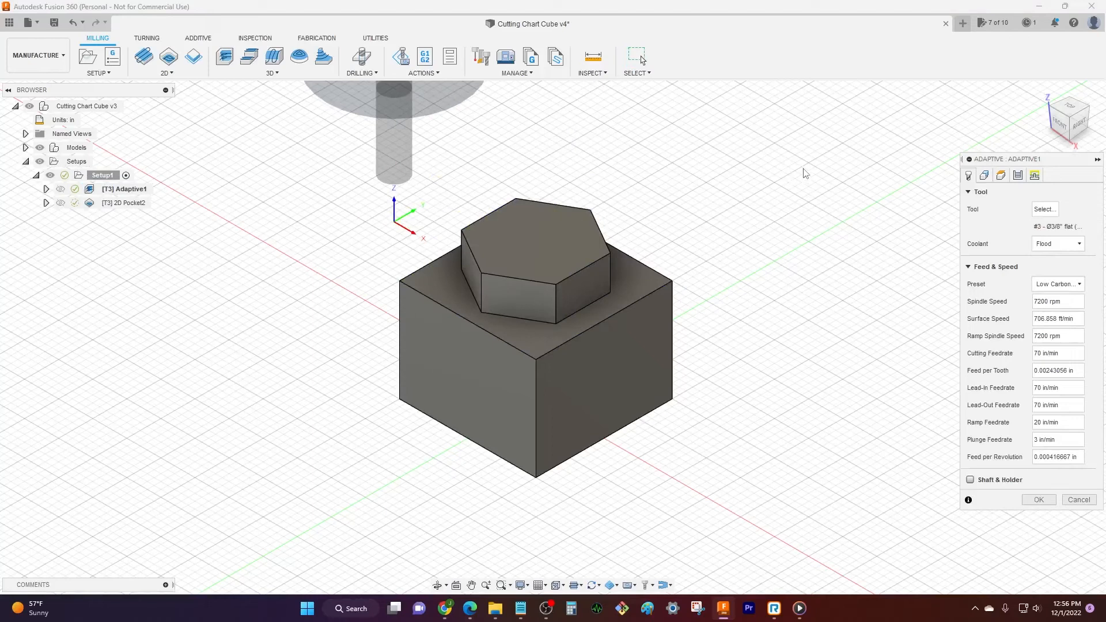
mouse_move(1043, 208)
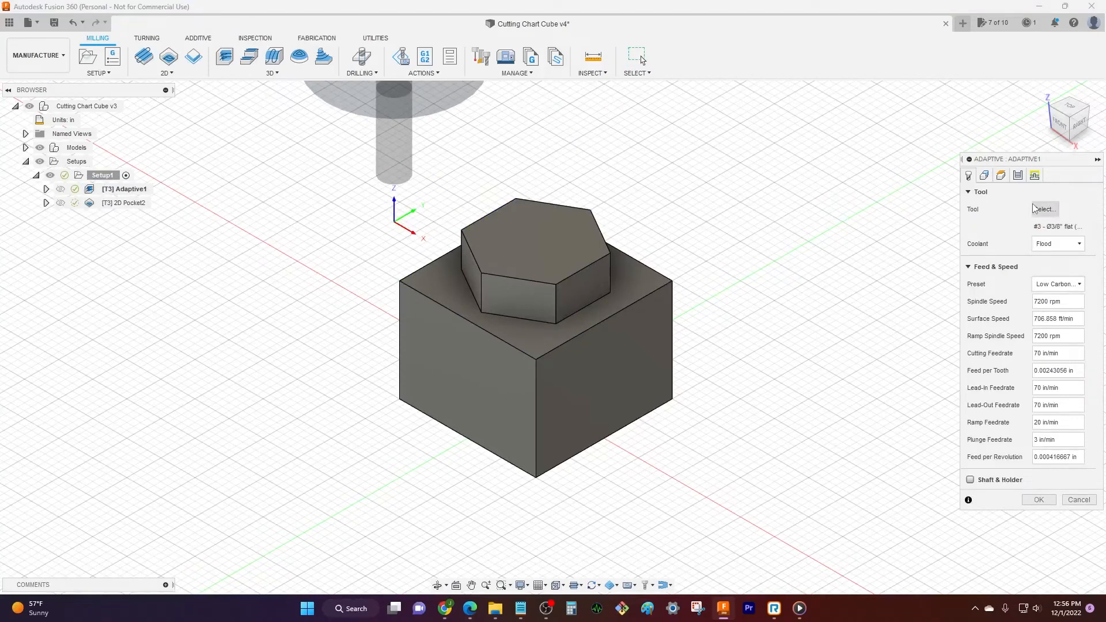
left_click(1045, 208)
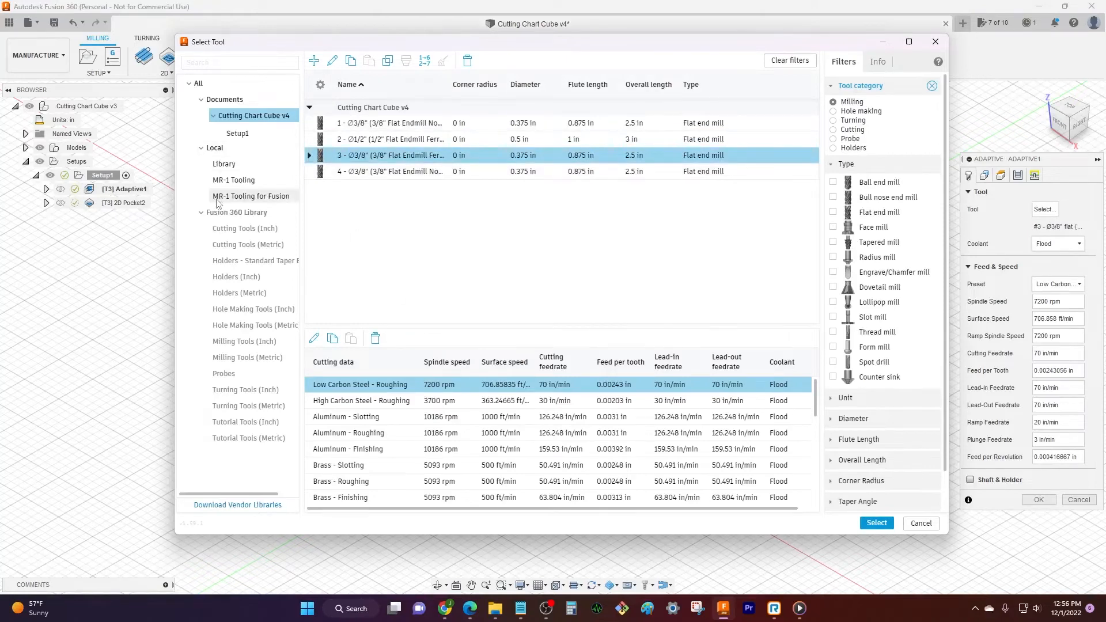
mouse_move(243, 199)
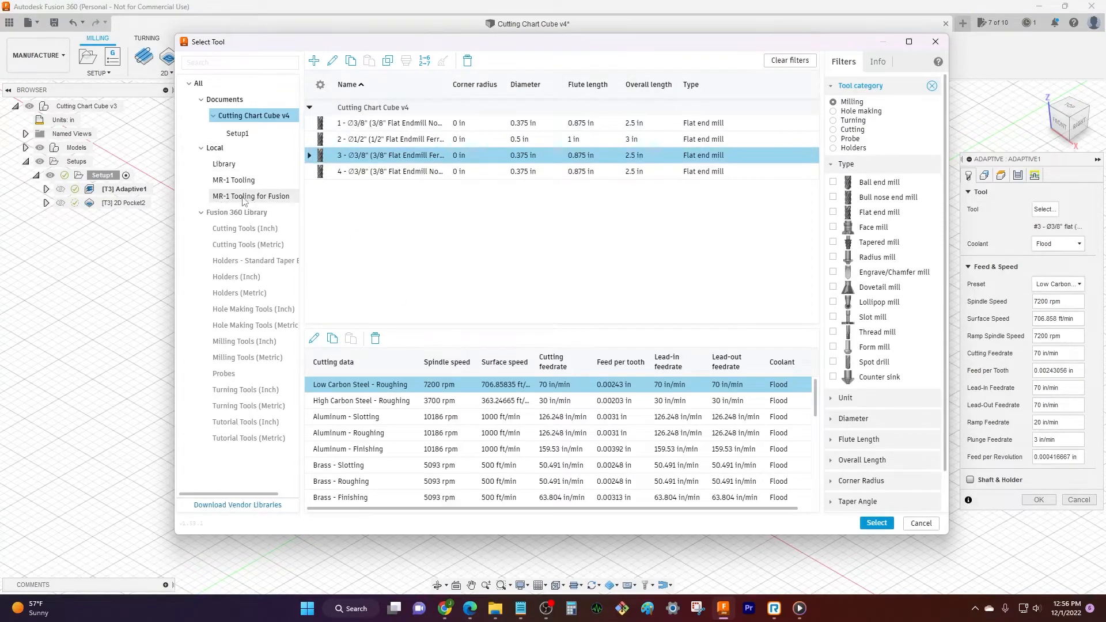
Step: Show the MR-1 Tooling for Fusion library filtered to flat end mills for the 3/8" aluminum tool
left_click(250, 196)
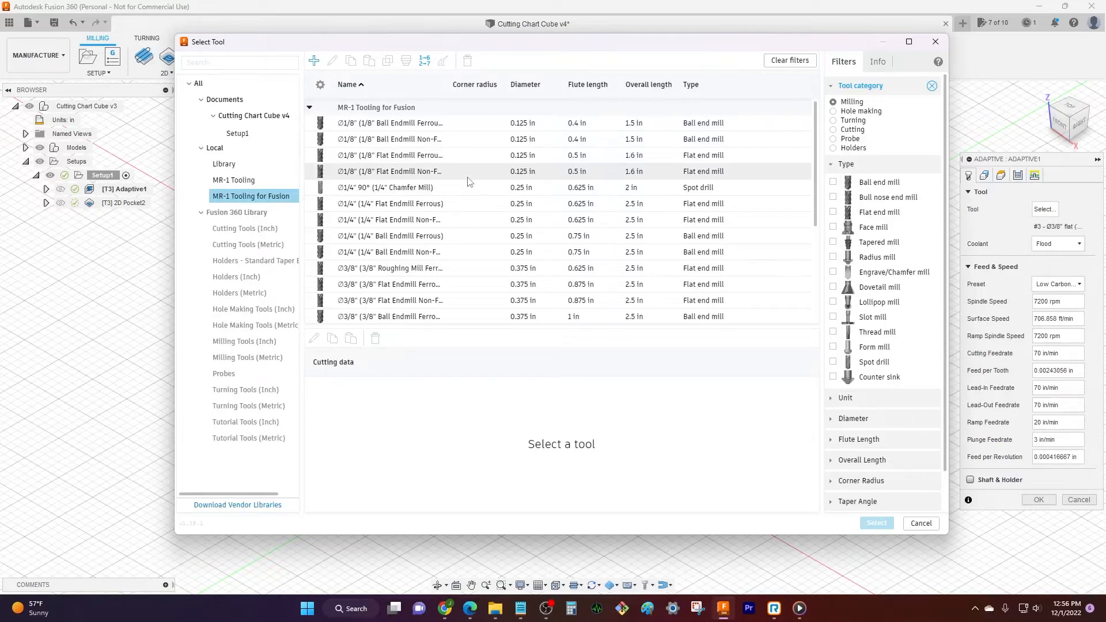
mouse_move(551, 194)
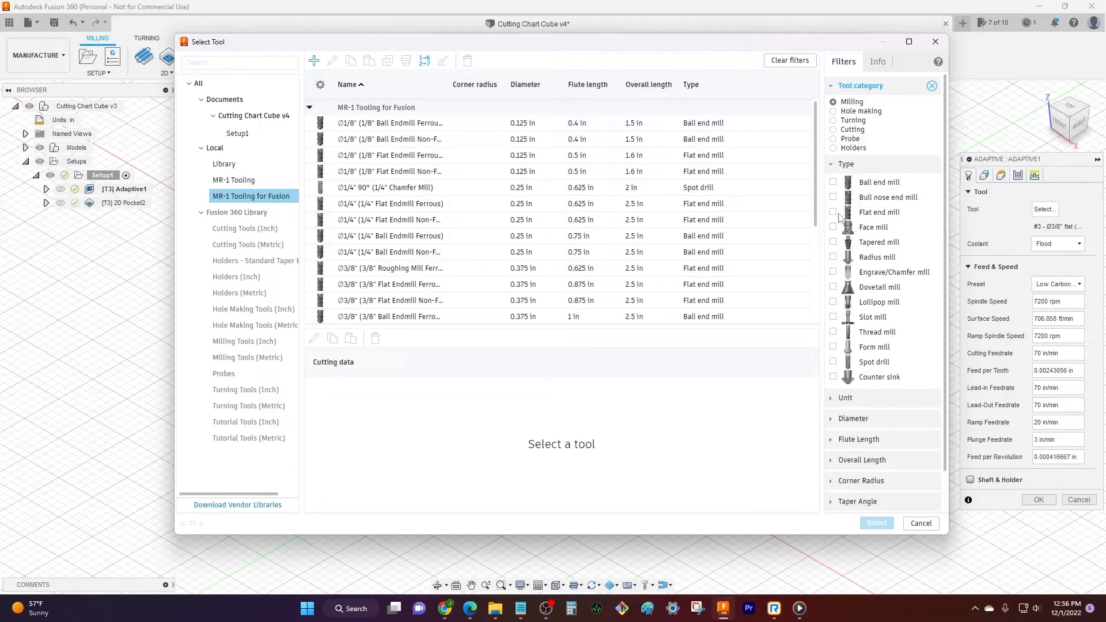
left_click(832, 212)
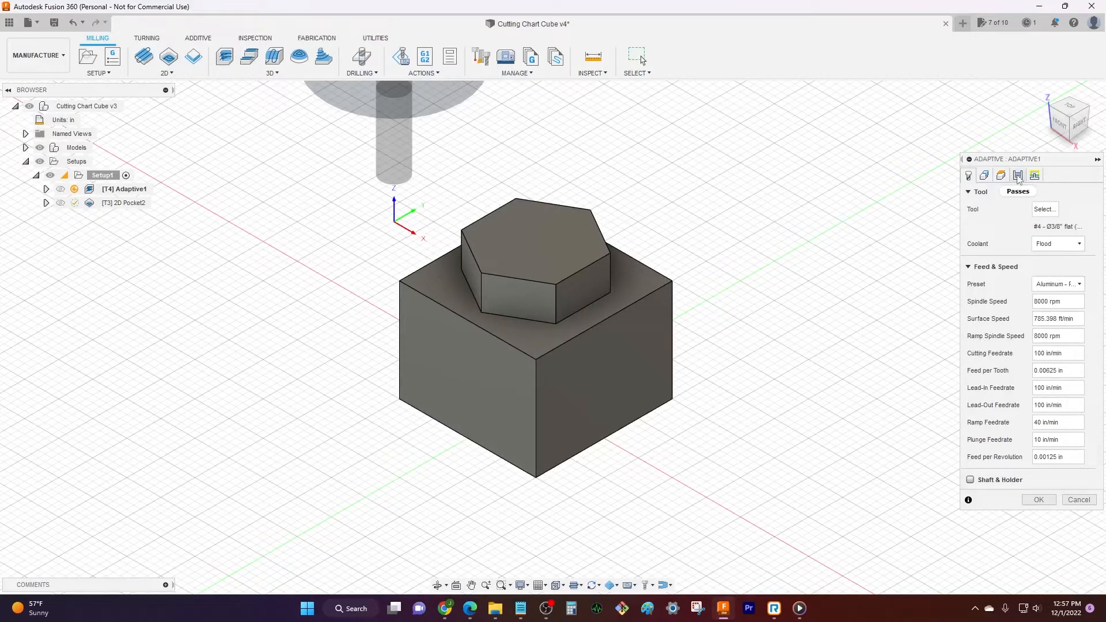
left_click(1018, 176)
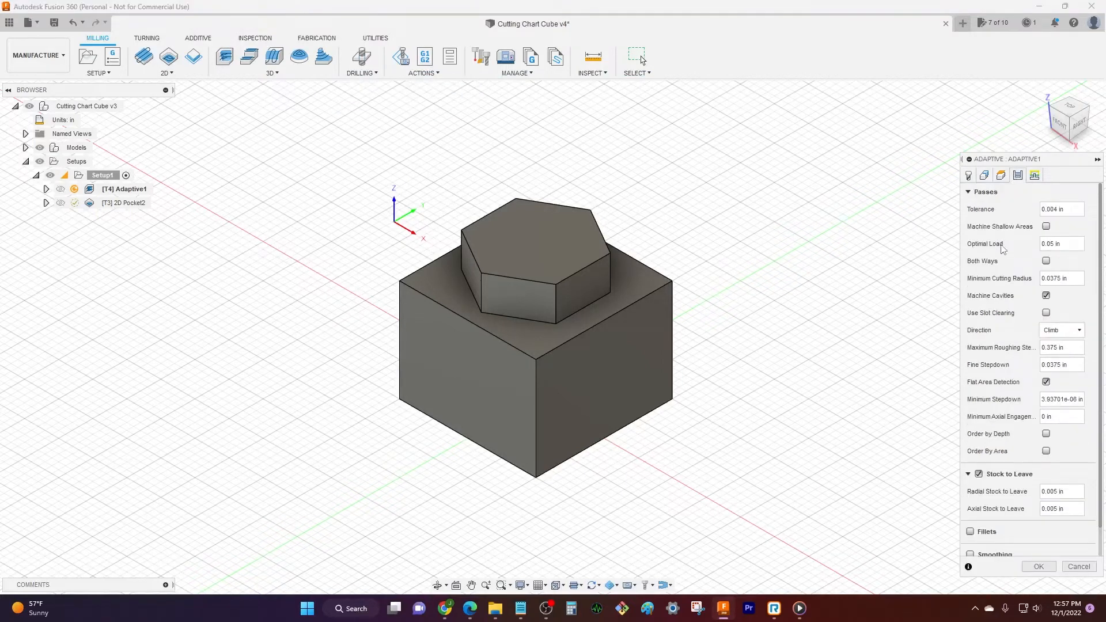
left_click(1059, 243)
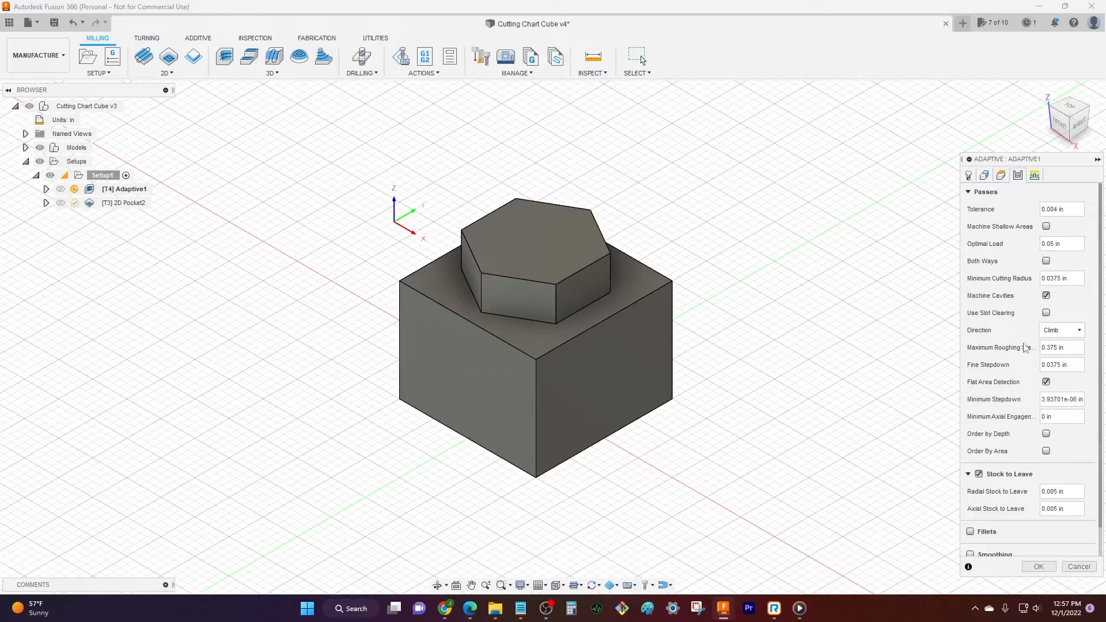
mouse_move(1001, 346)
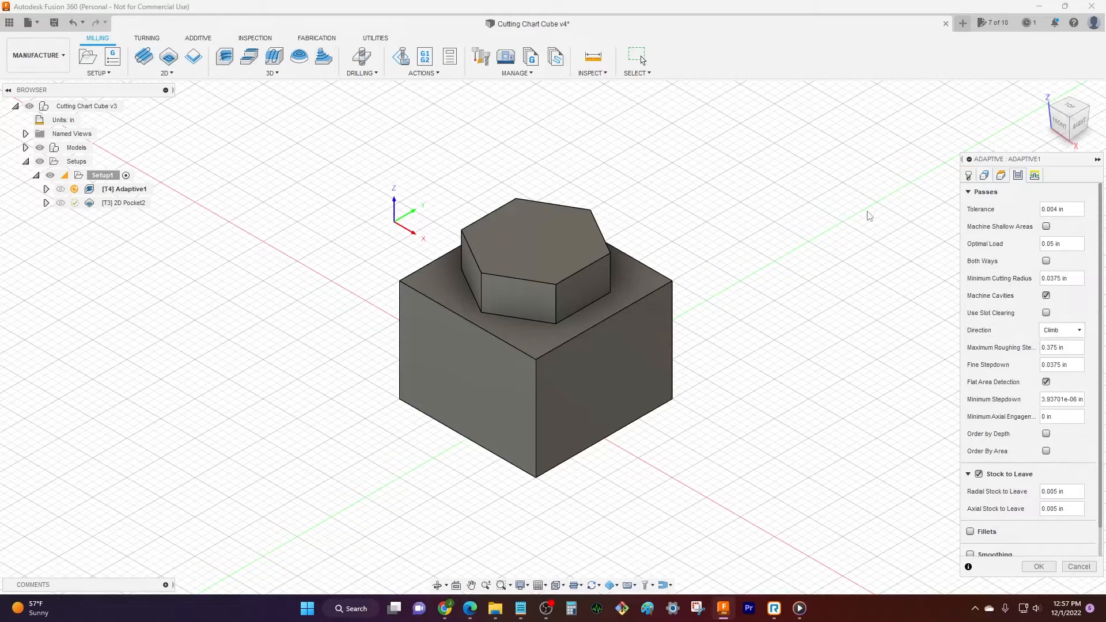
left_click(967, 175)
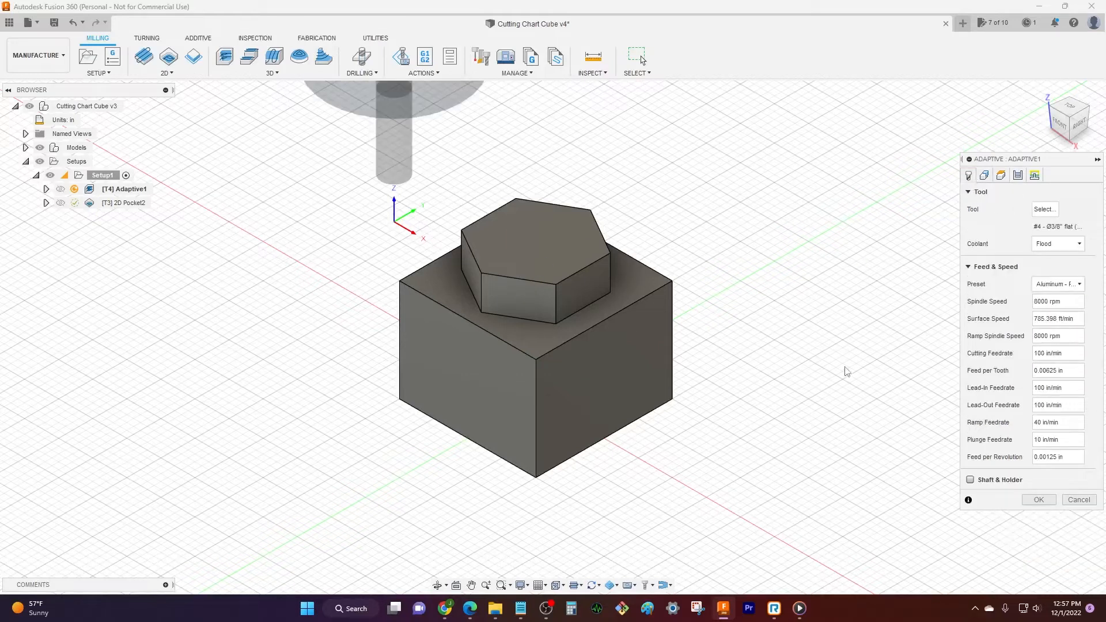
mouse_move(773, 389)
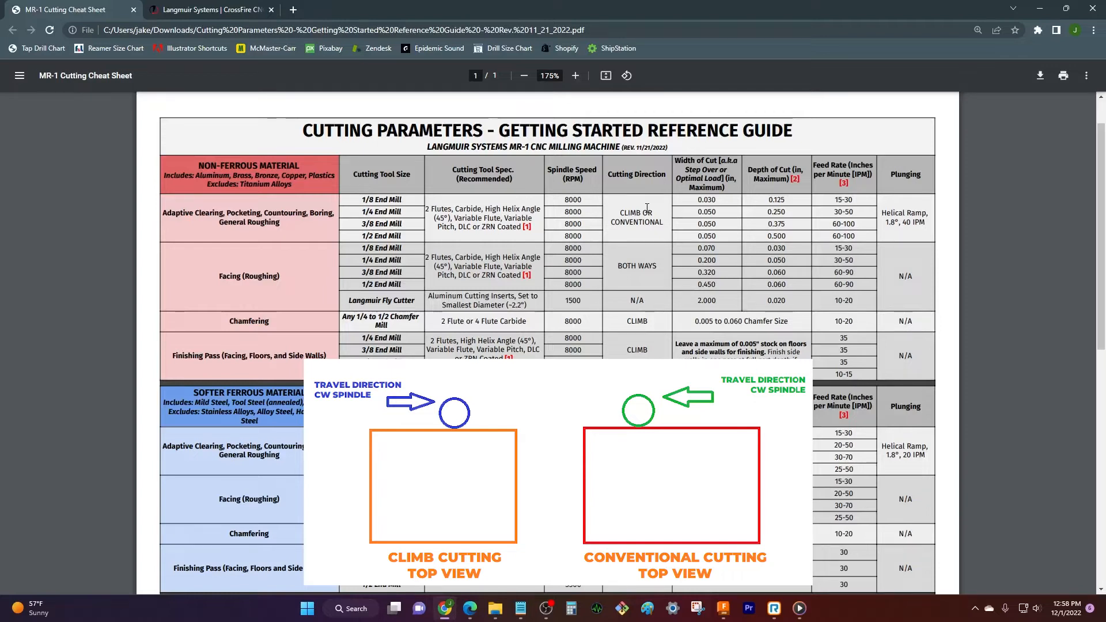
mouse_move(615, 235)
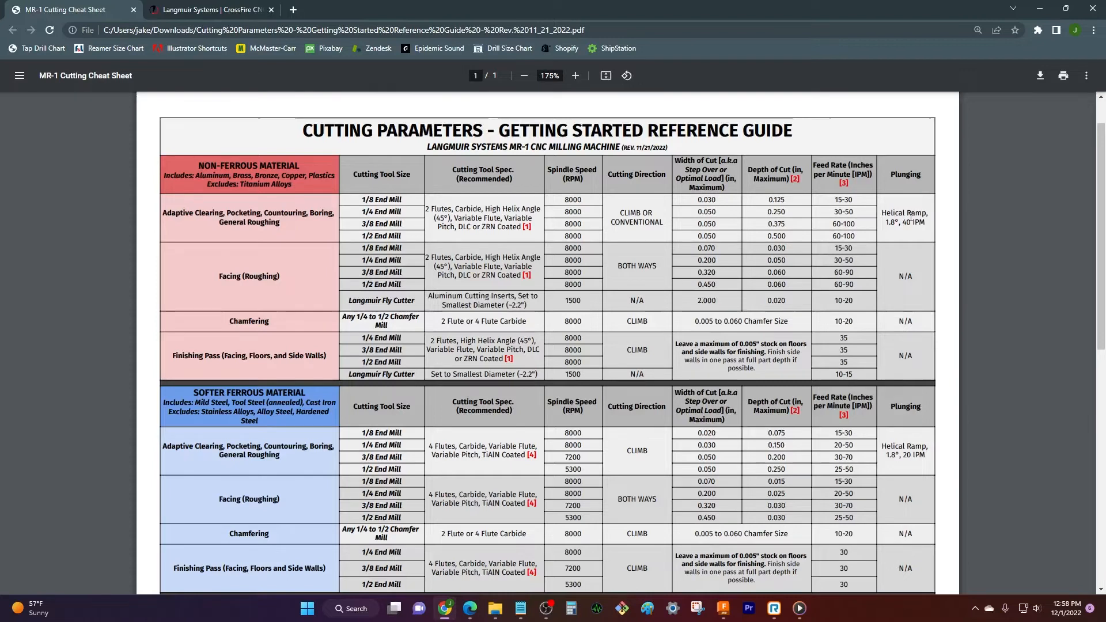
mouse_move(929, 202)
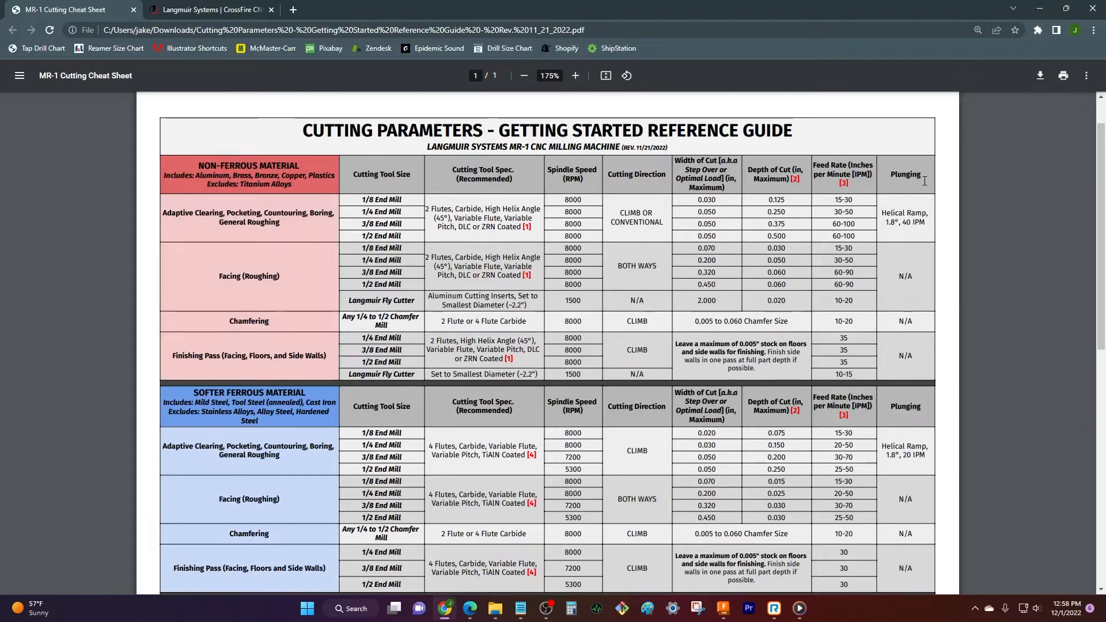
mouse_move(799, 230)
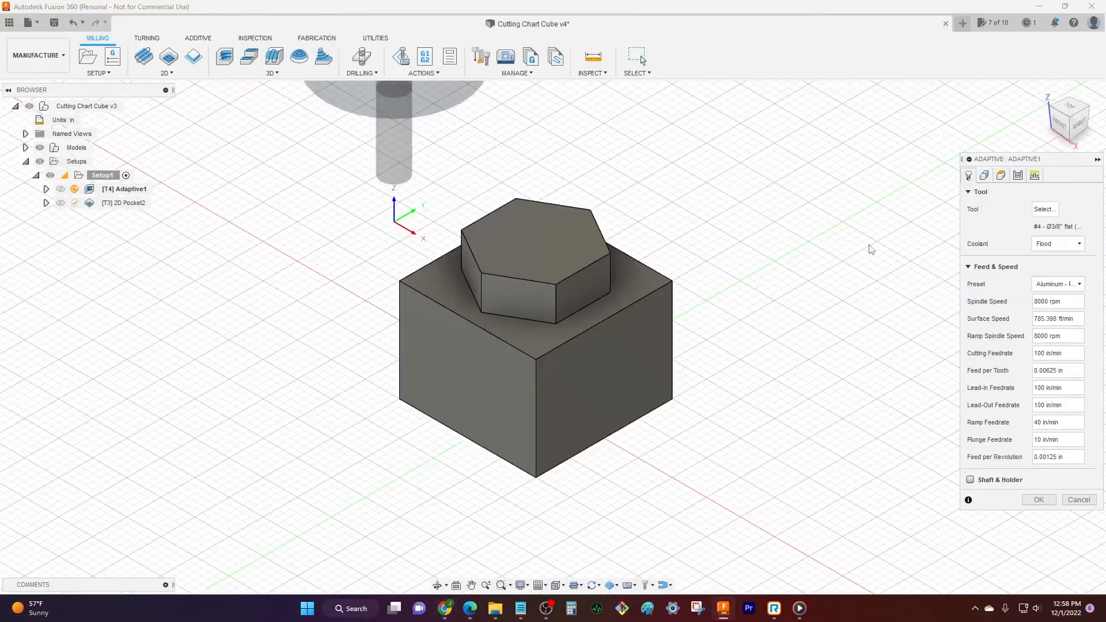
mouse_move(1028, 291)
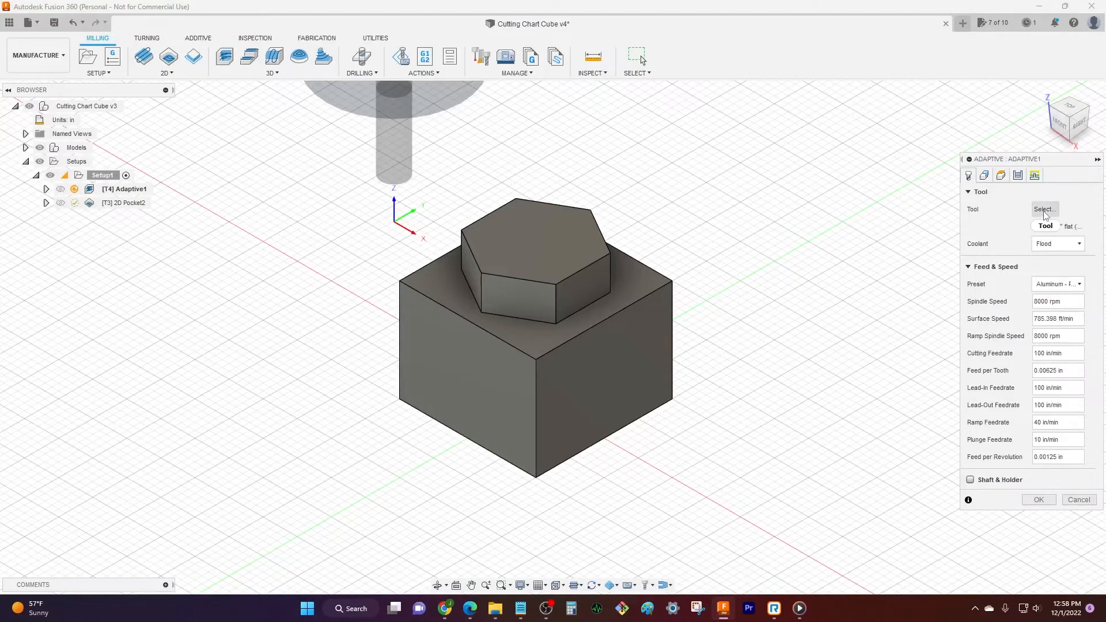
Step: Reassign Adaptive1 to tool #3 with the Low Carbon Steel - Roughing preset (7200 rpm, 70 in/min)
left_click(1044, 210)
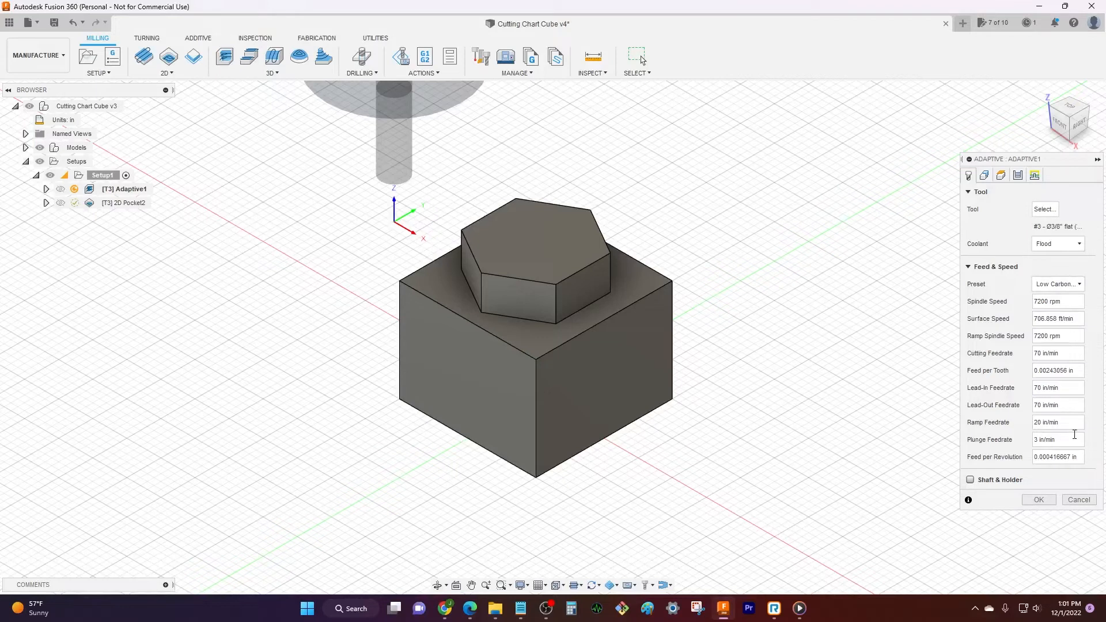
mouse_move(1028, 361)
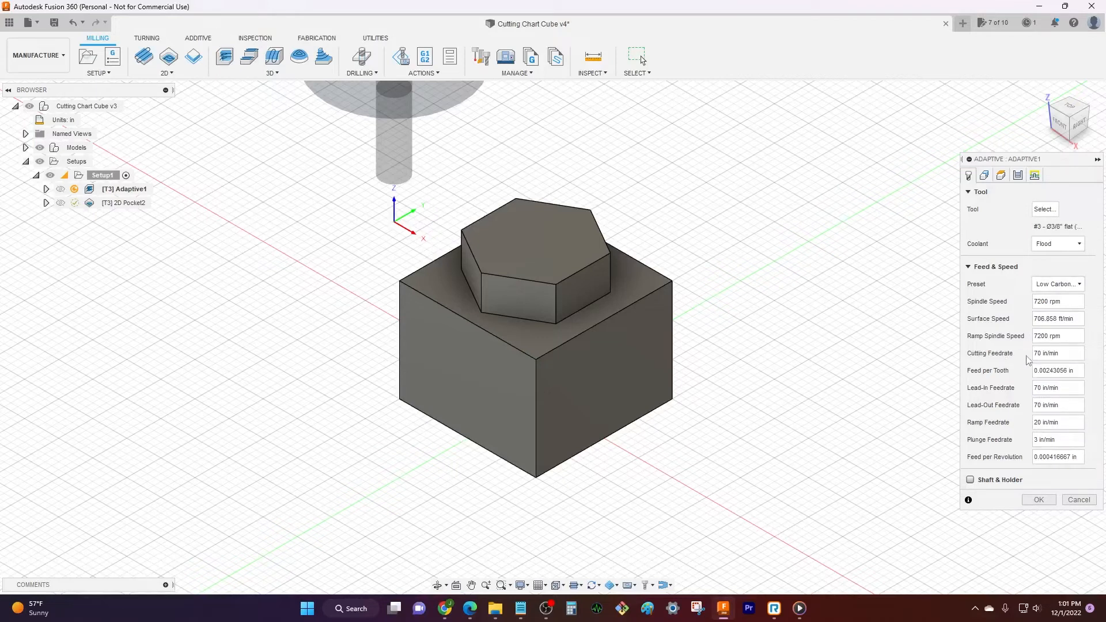
key("alt+tab")
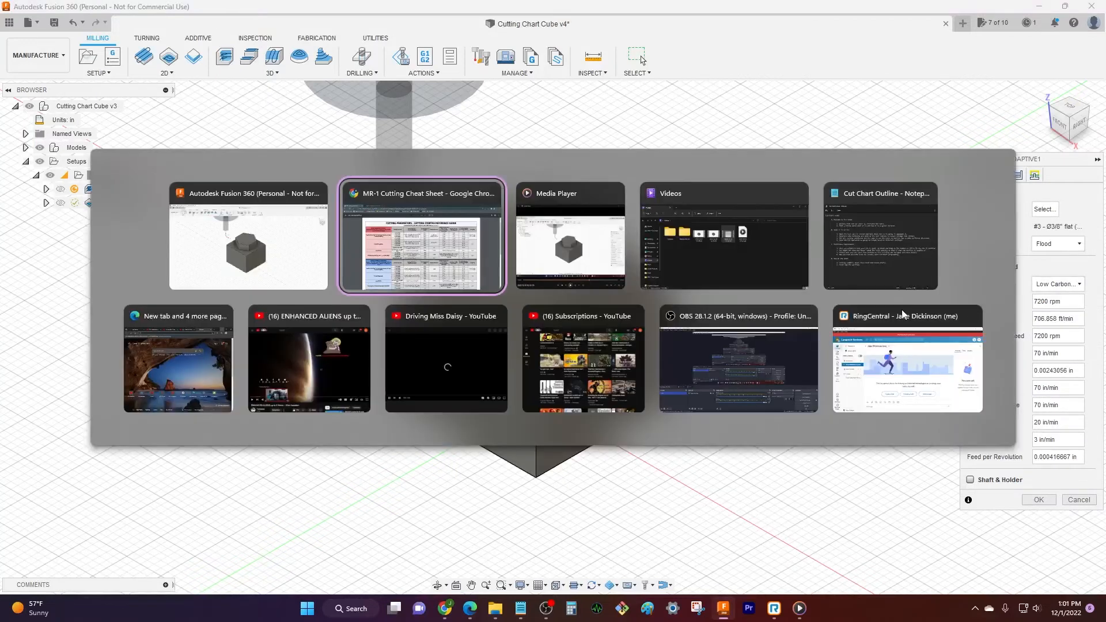
Step: Bring the MR-1 Cutting Cheat Sheet forward and scroll to the Softer Ferrous rows
left_click(422, 236)
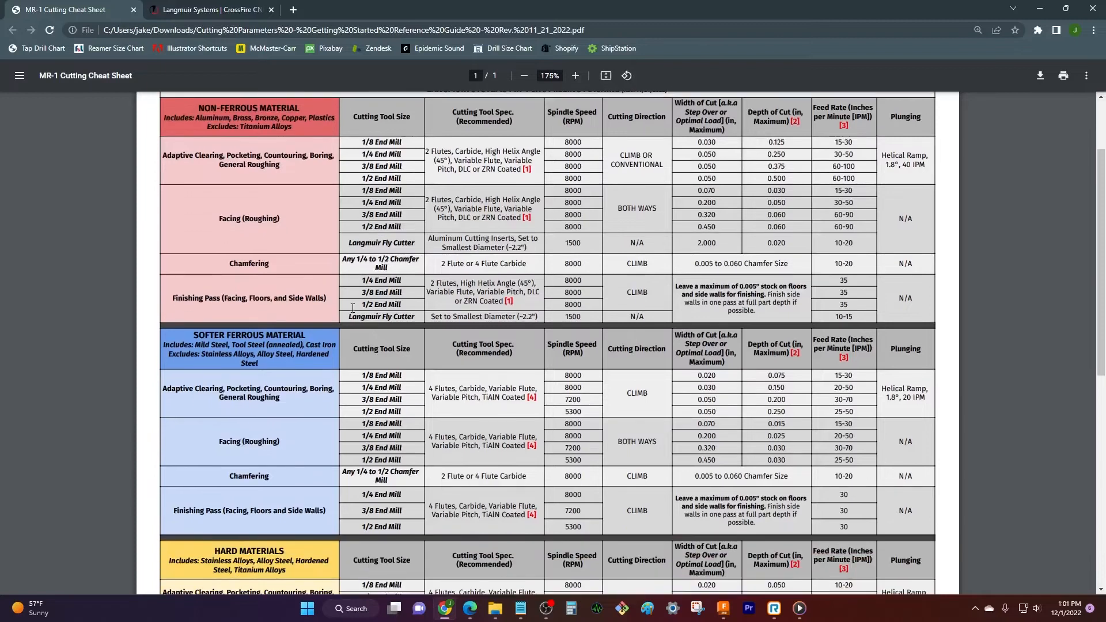
scroll("down", 3)
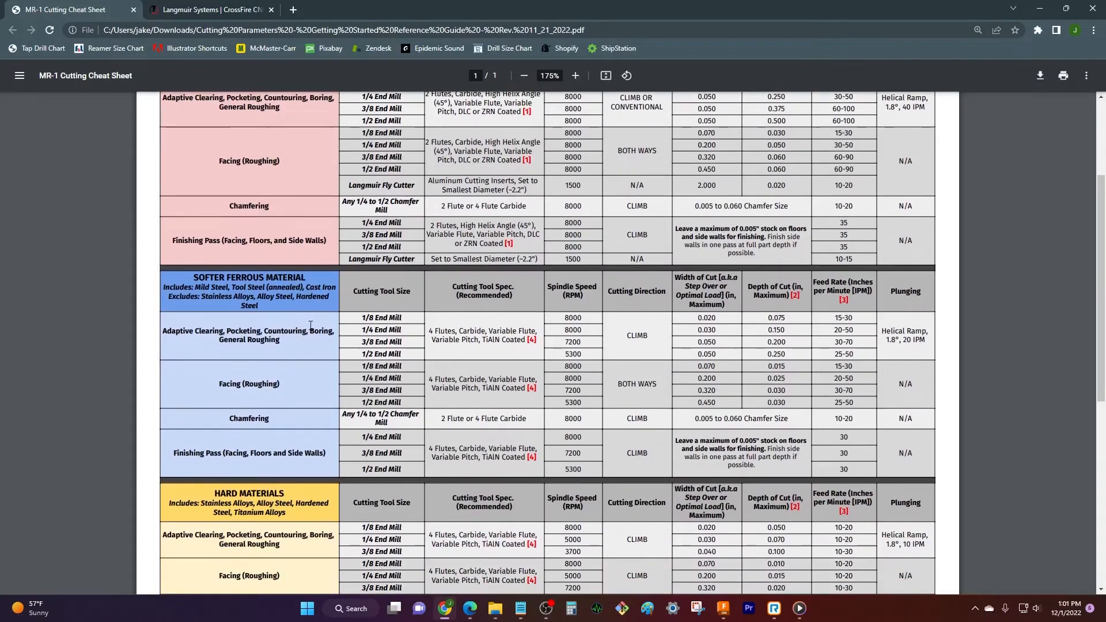
mouse_move(854, 340)
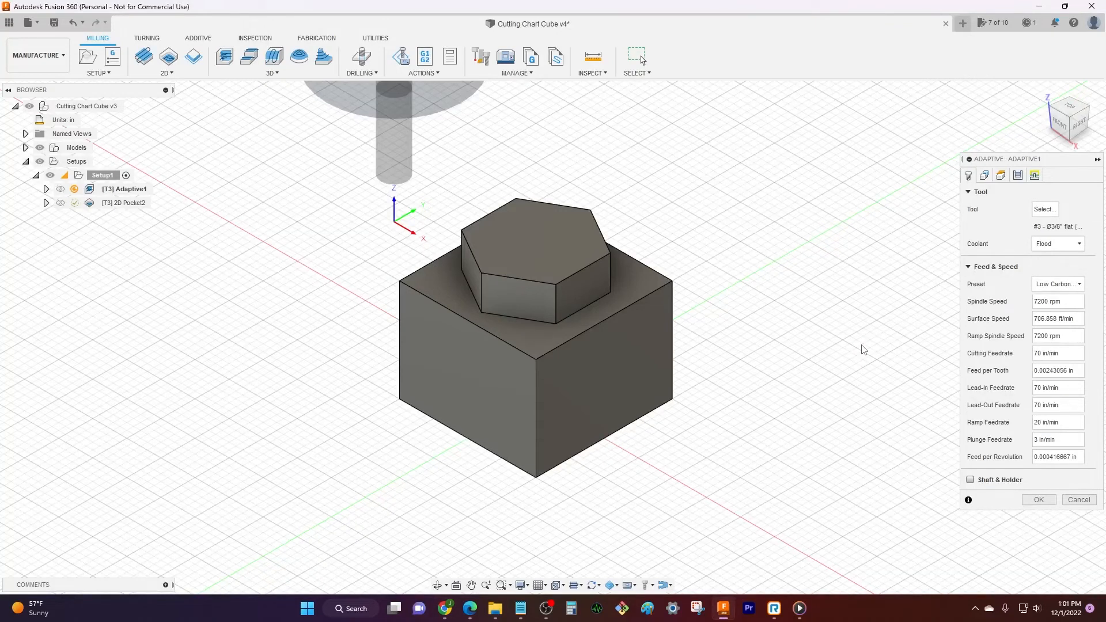
left_click(1057, 335)
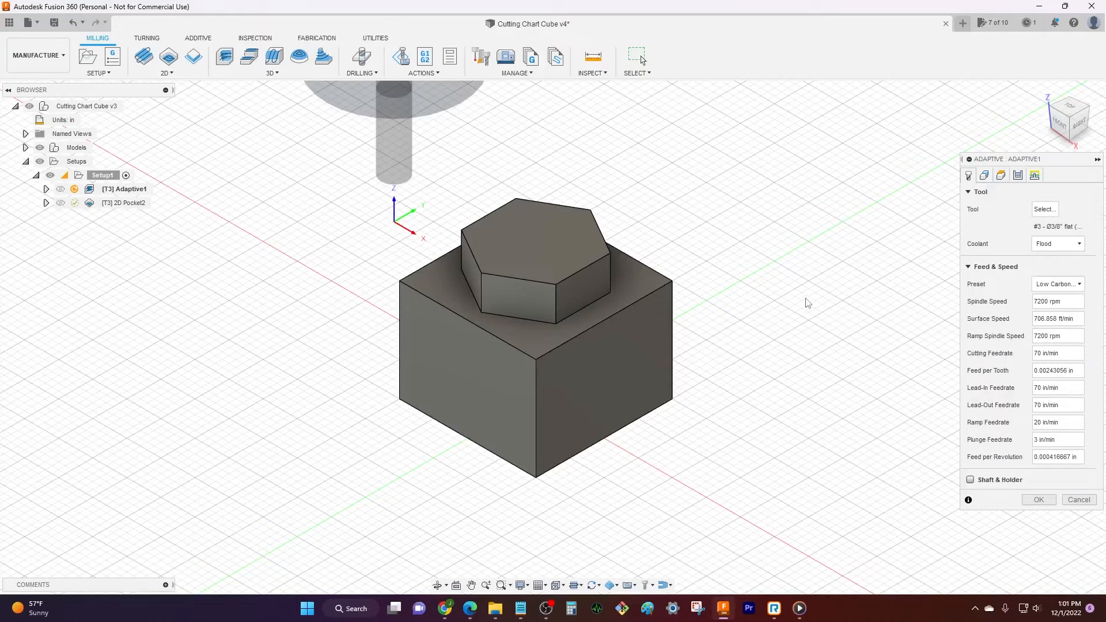
mouse_move(873, 343)
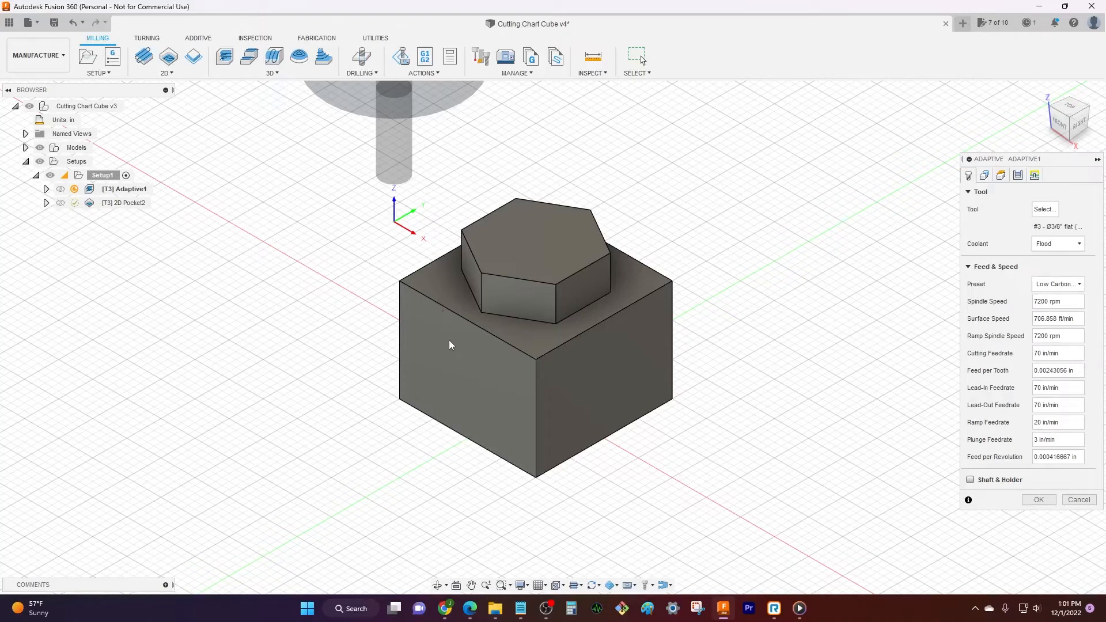
mouse_move(447, 172)
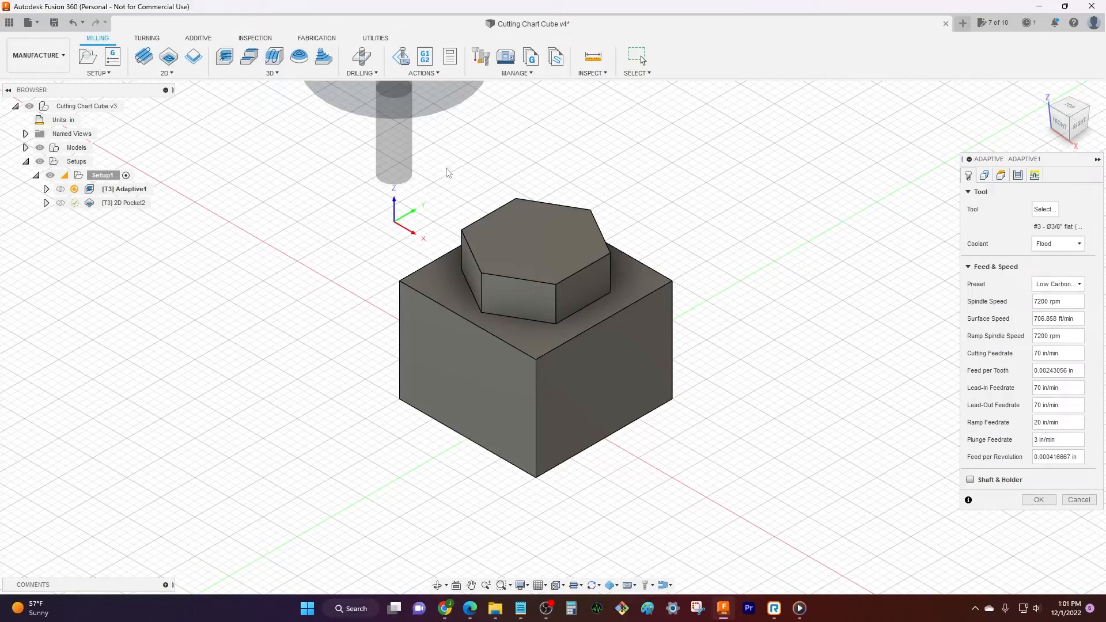
mouse_move(661, 395)
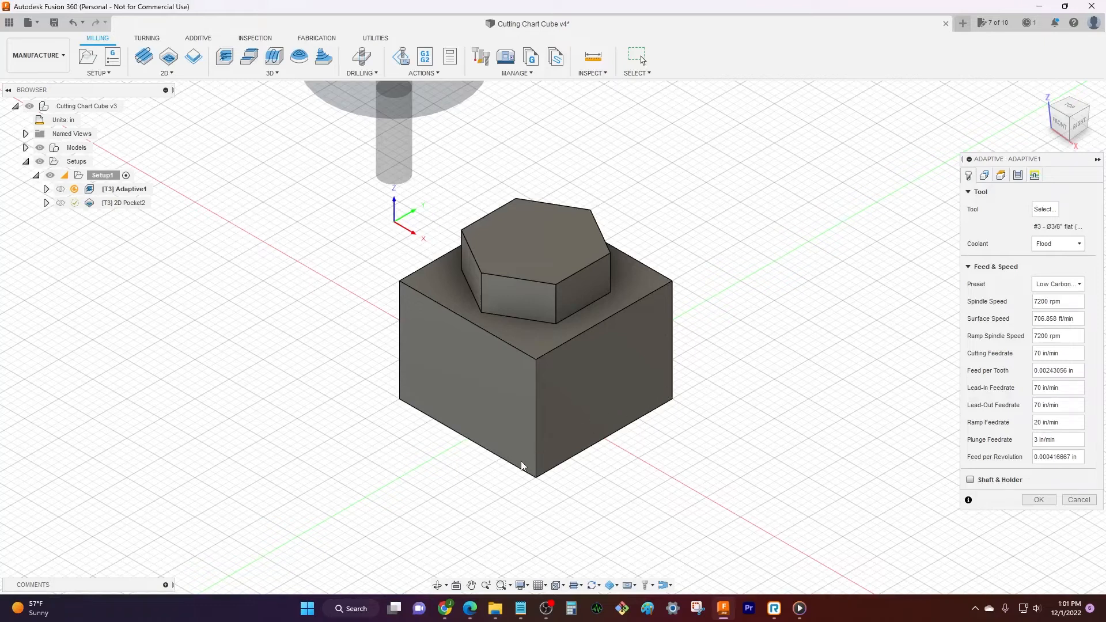
mouse_move(450, 156)
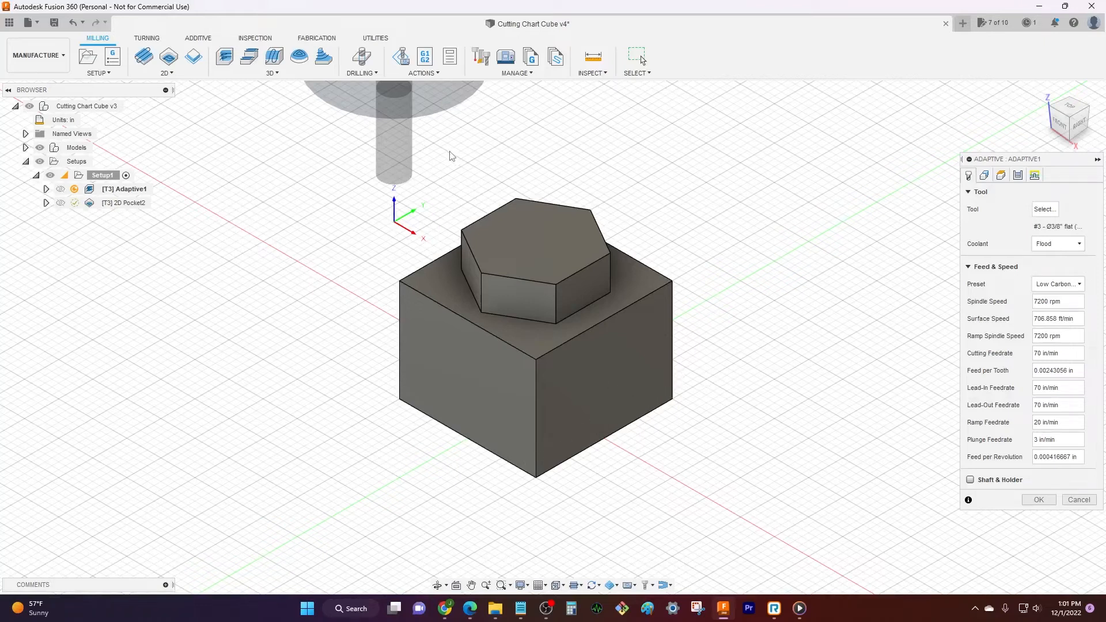
mouse_move(452, 195)
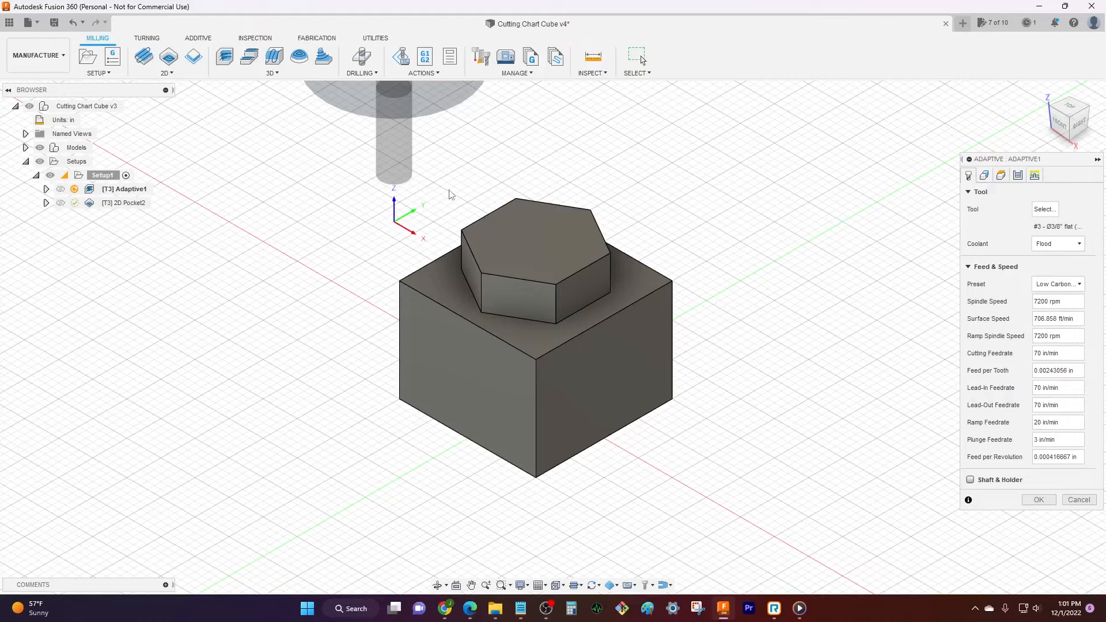
mouse_move(1020, 220)
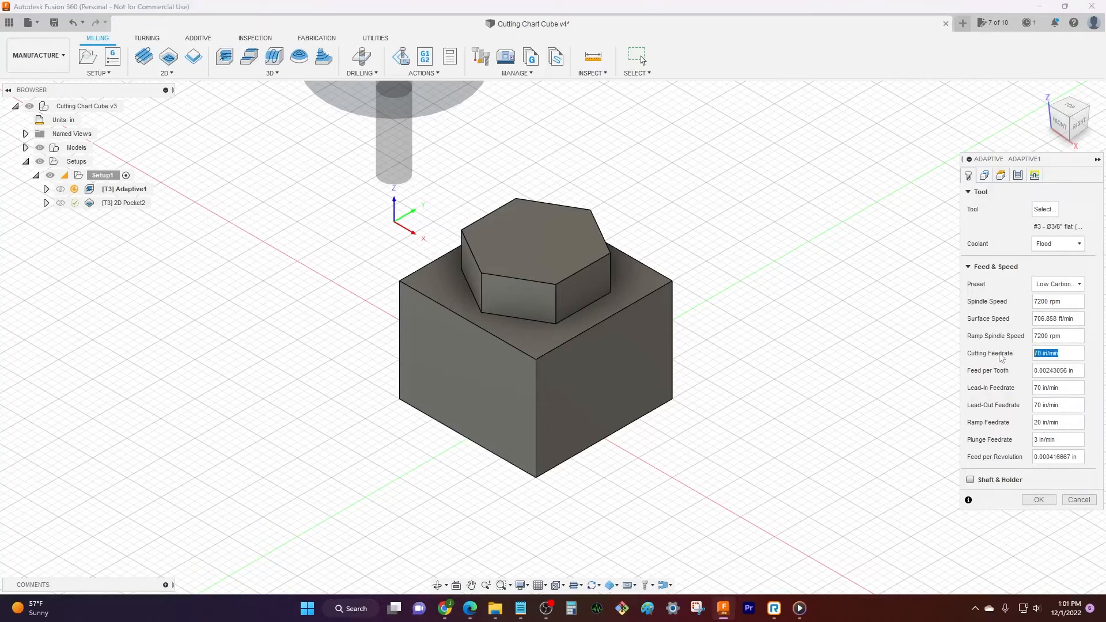
Step: Set Adaptive1's cutting feedrate to a custom 30 in/min
type("30")
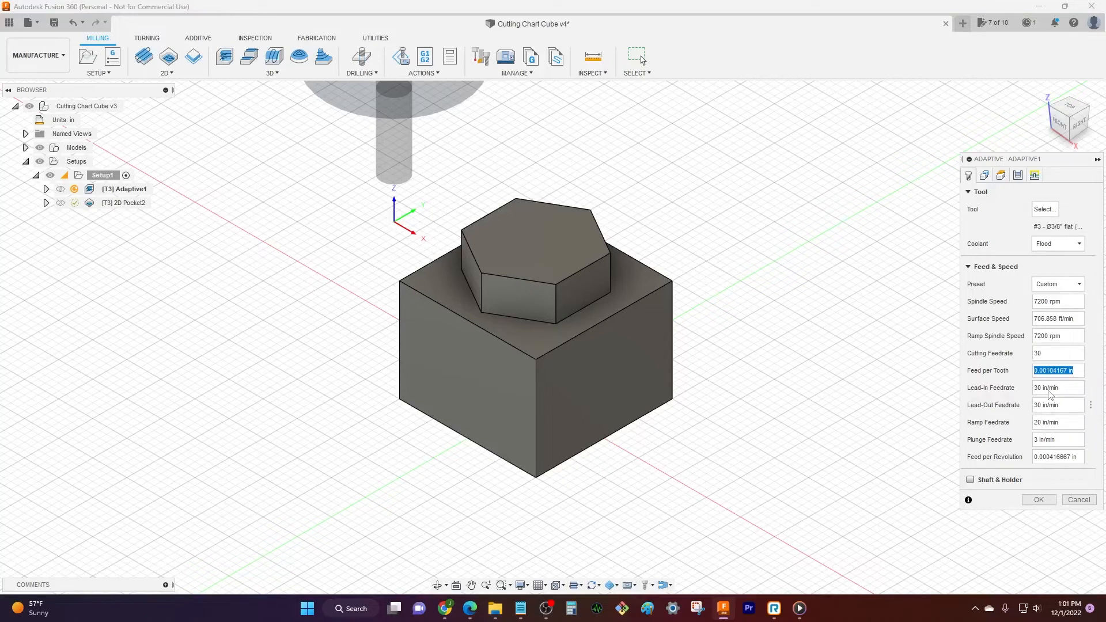
mouse_move(900, 358)
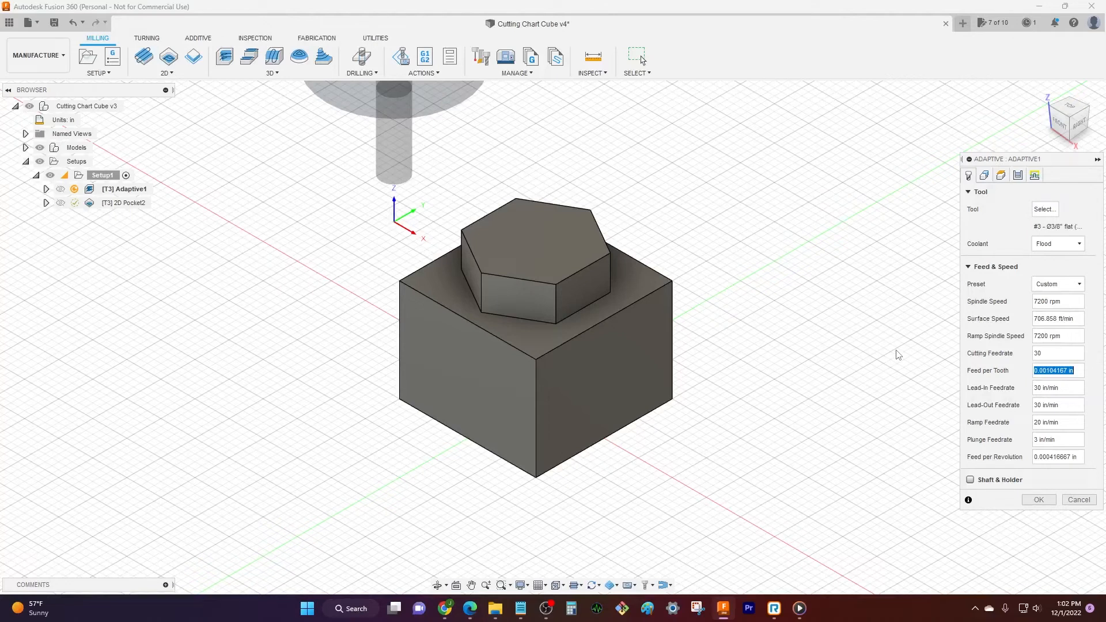
mouse_move(896, 289)
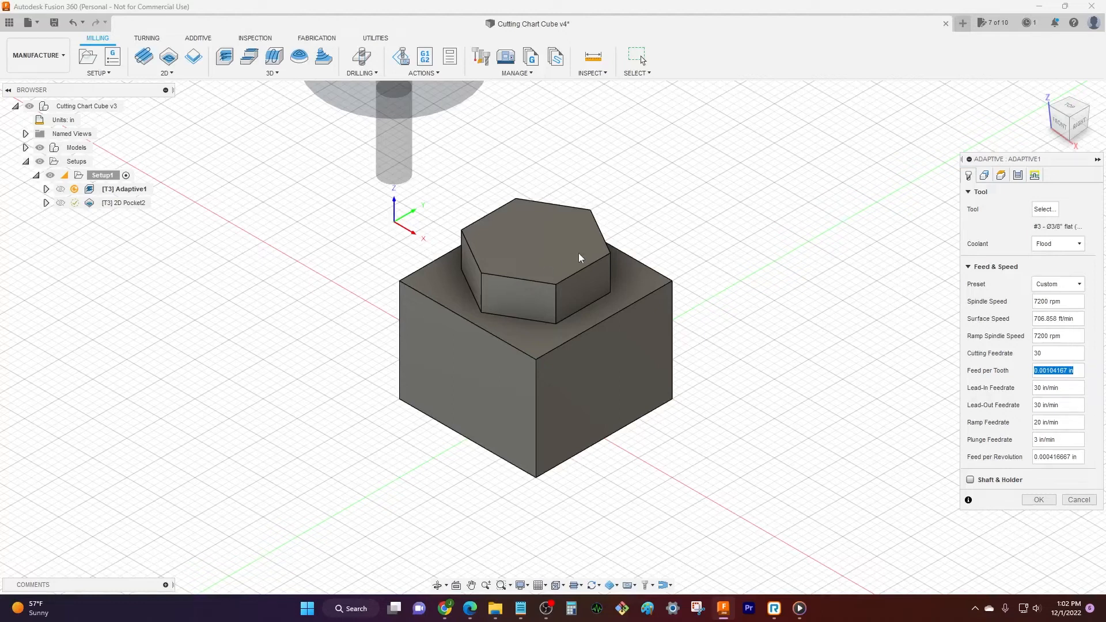
mouse_move(668, 203)
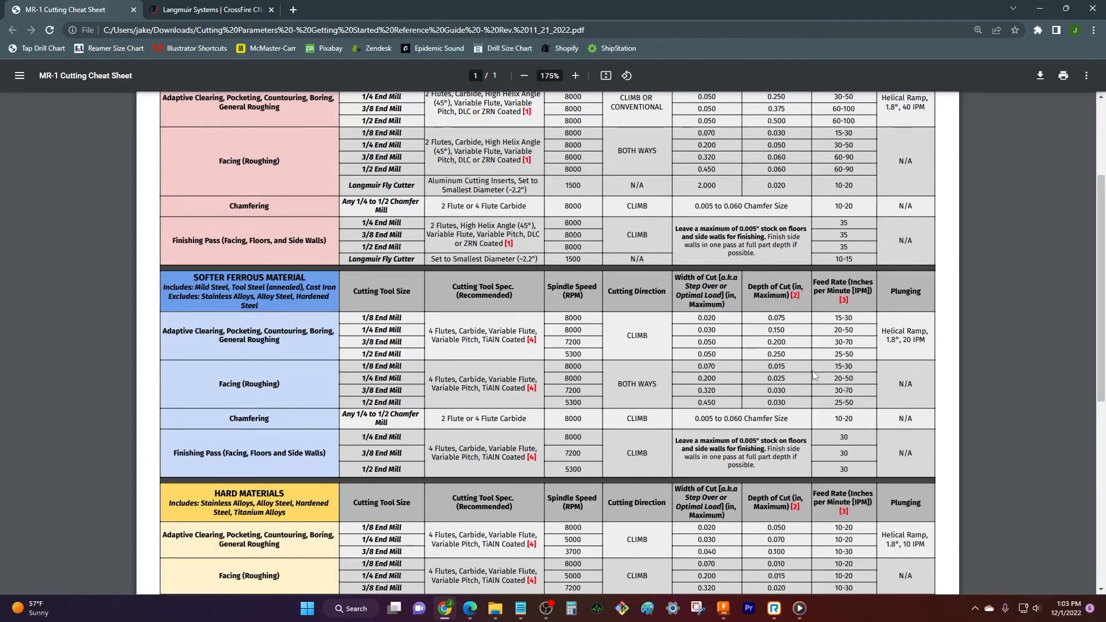
mouse_move(269, 458)
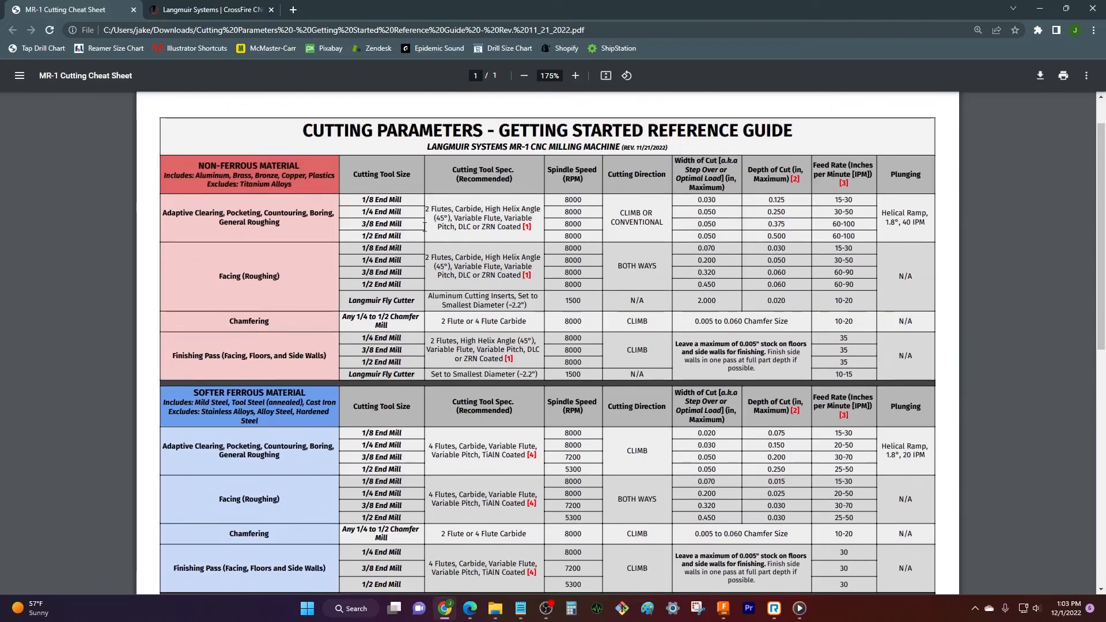
scroll("down", 3)
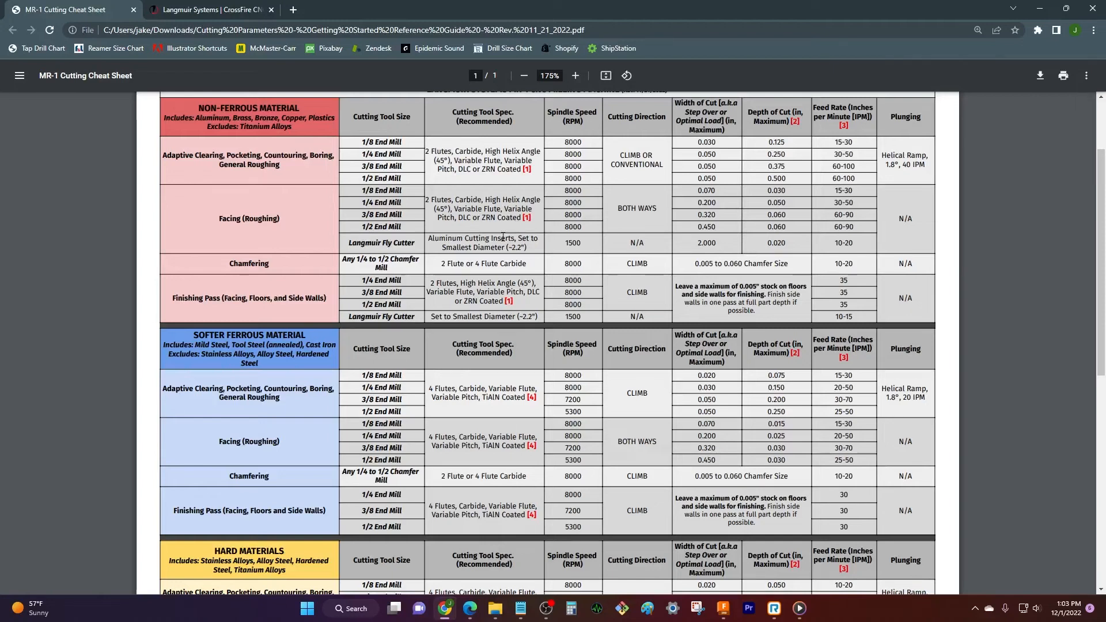
scroll("down", 3)
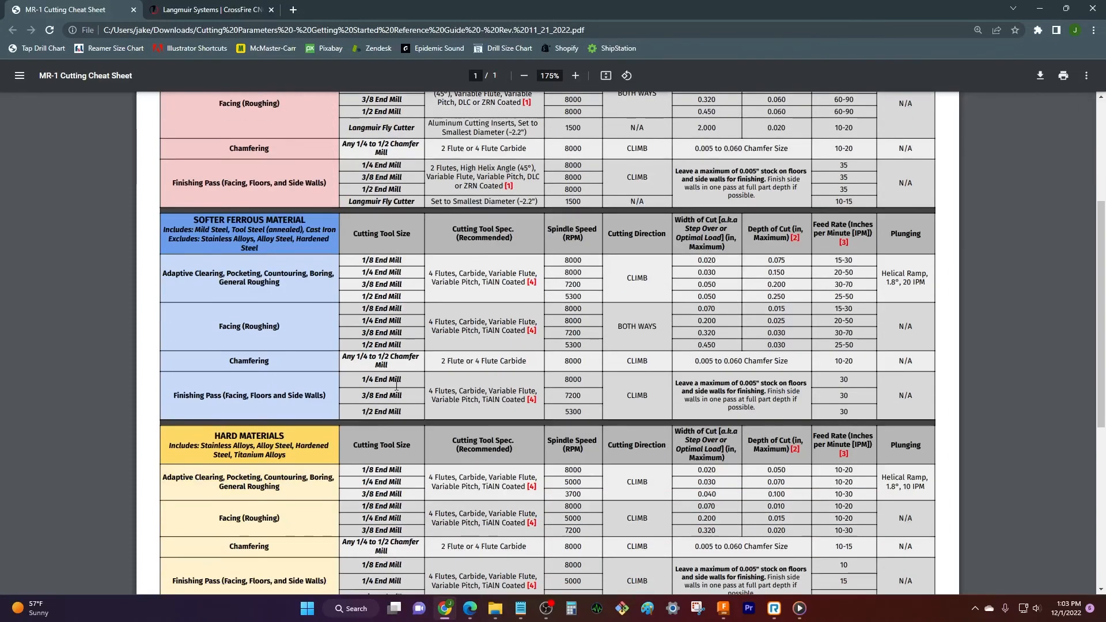
scroll("down", 3)
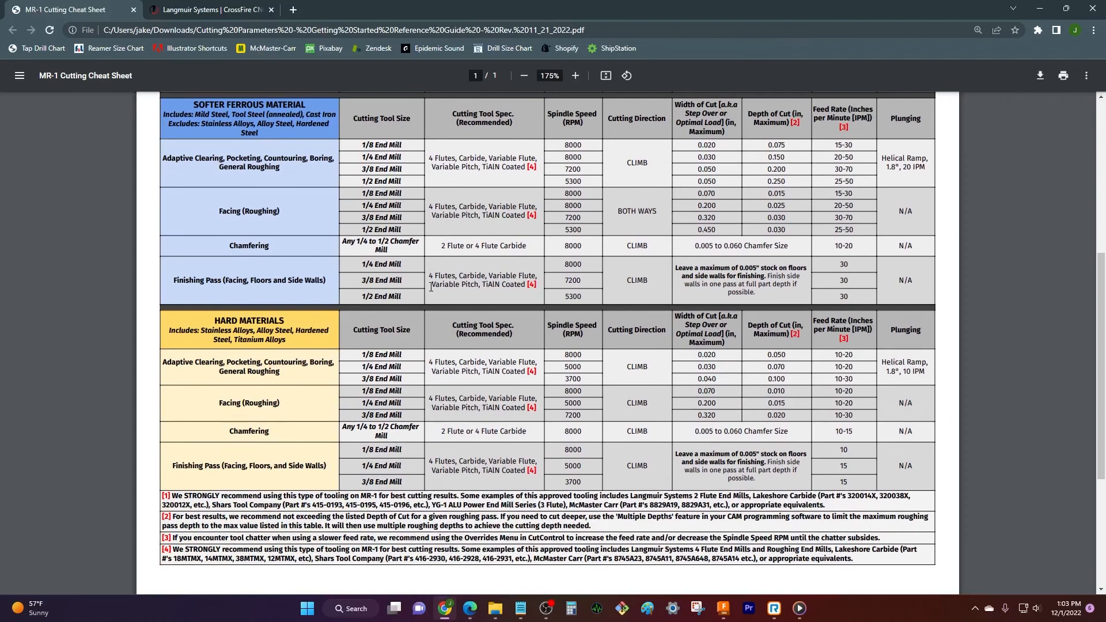
mouse_move(438, 298)
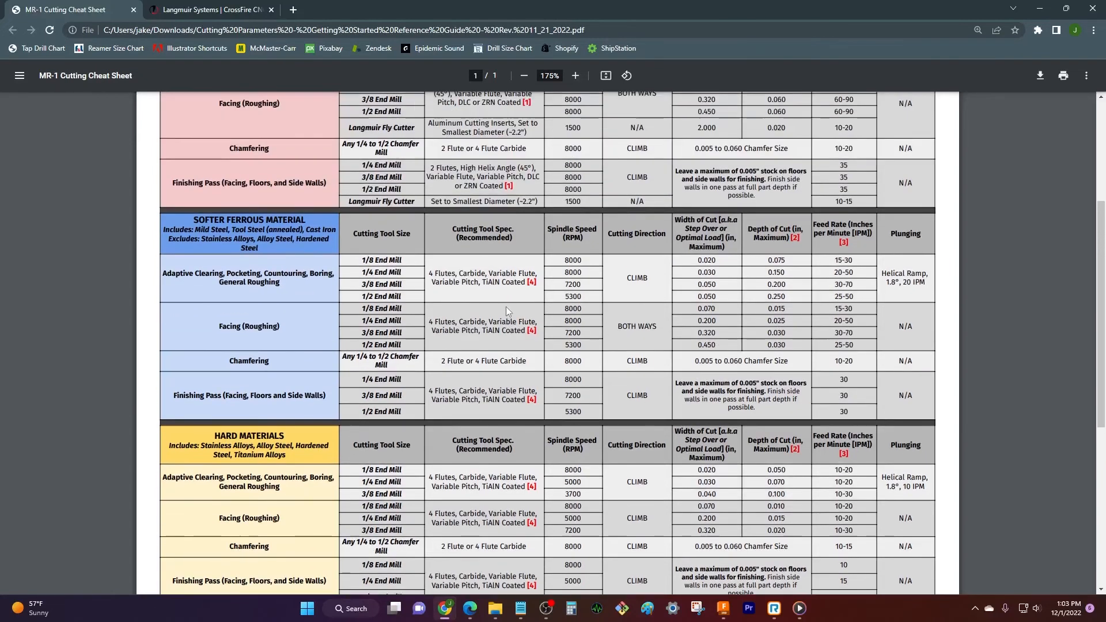
scroll("down", 3)
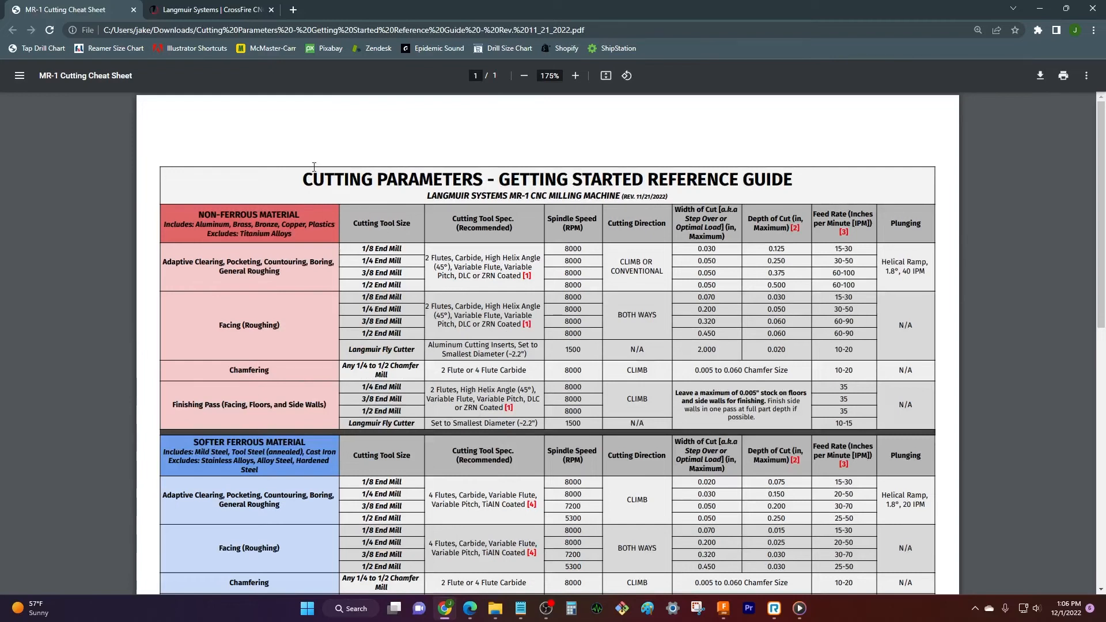
Step: Navigate Langmuir Systems Support > Downloads to the MR-1 Cutting Guides section with the milling cut chart
left_click(212, 10)
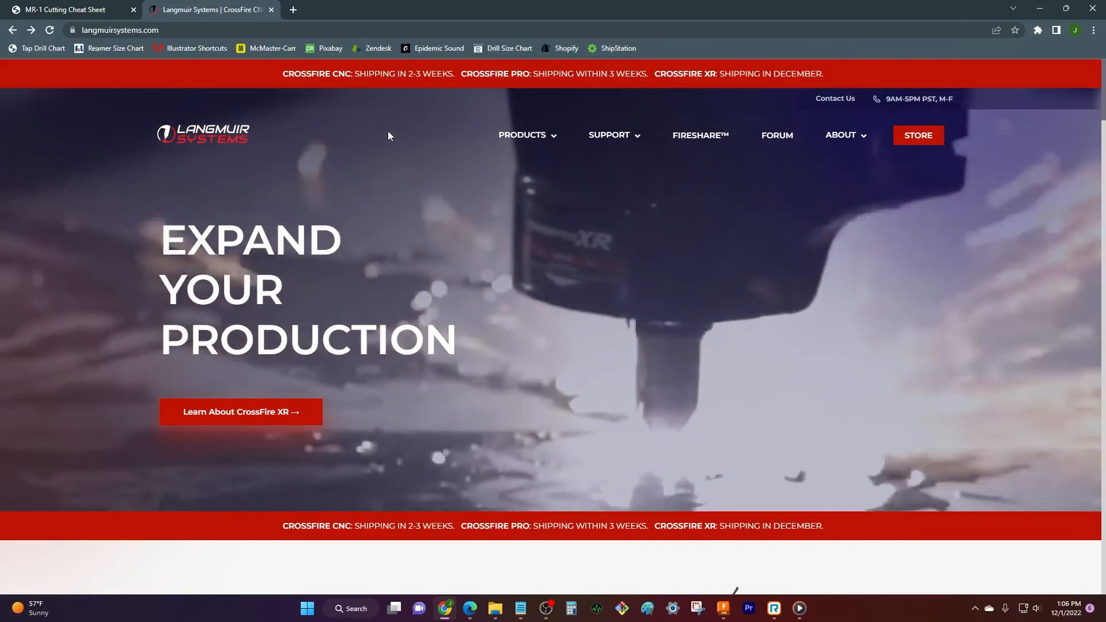
left_click(608, 135)
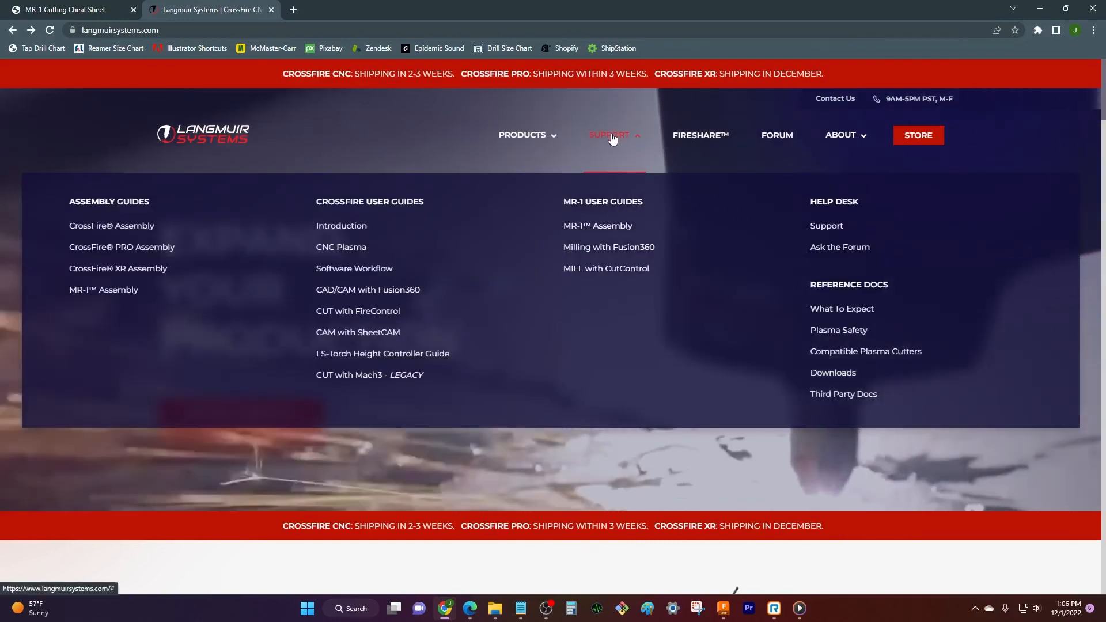
left_click(833, 373)
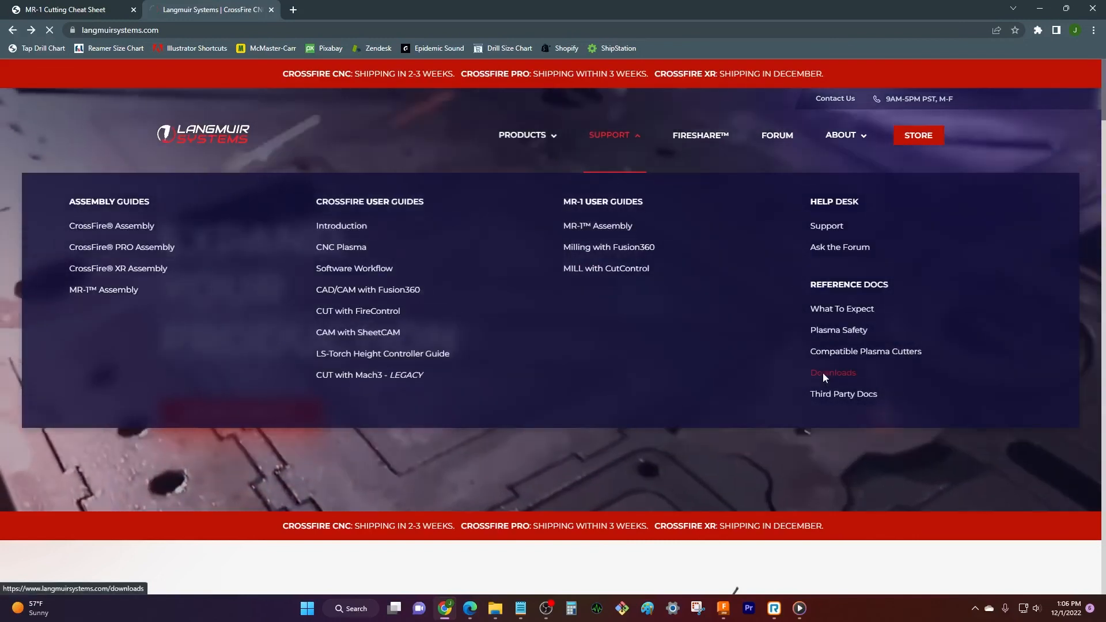
left_click(832, 372)
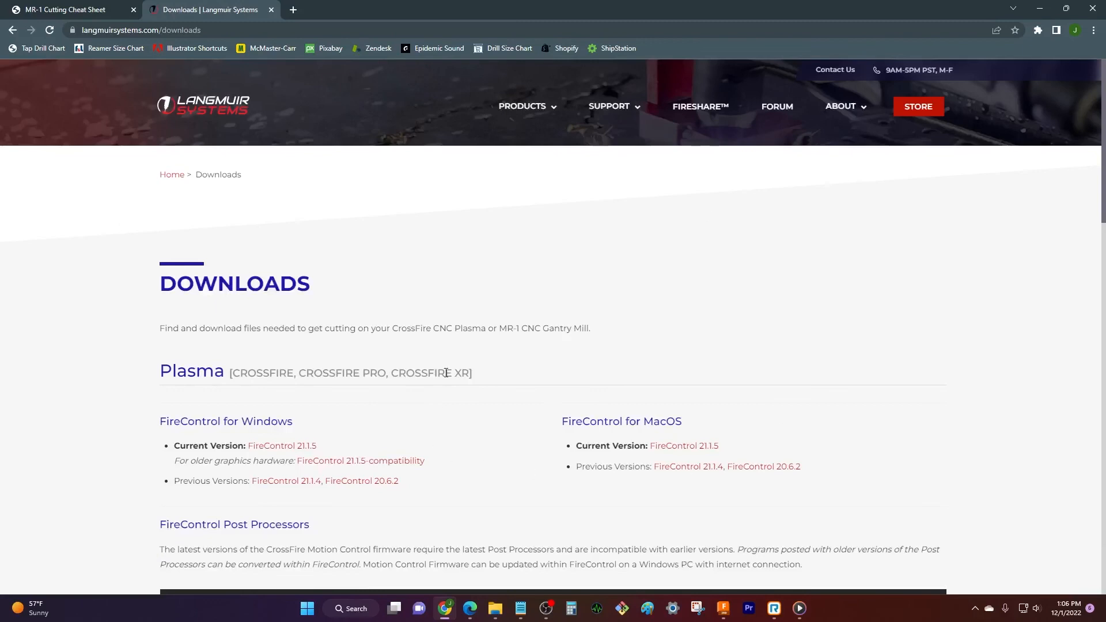
scroll("down", 3)
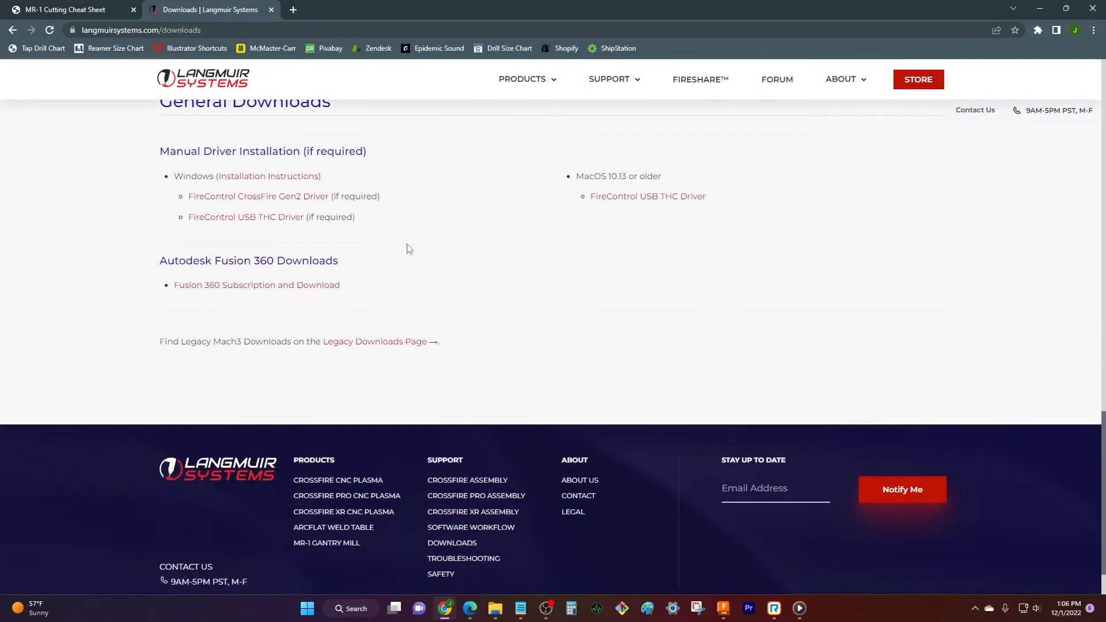
scroll("up", 3)
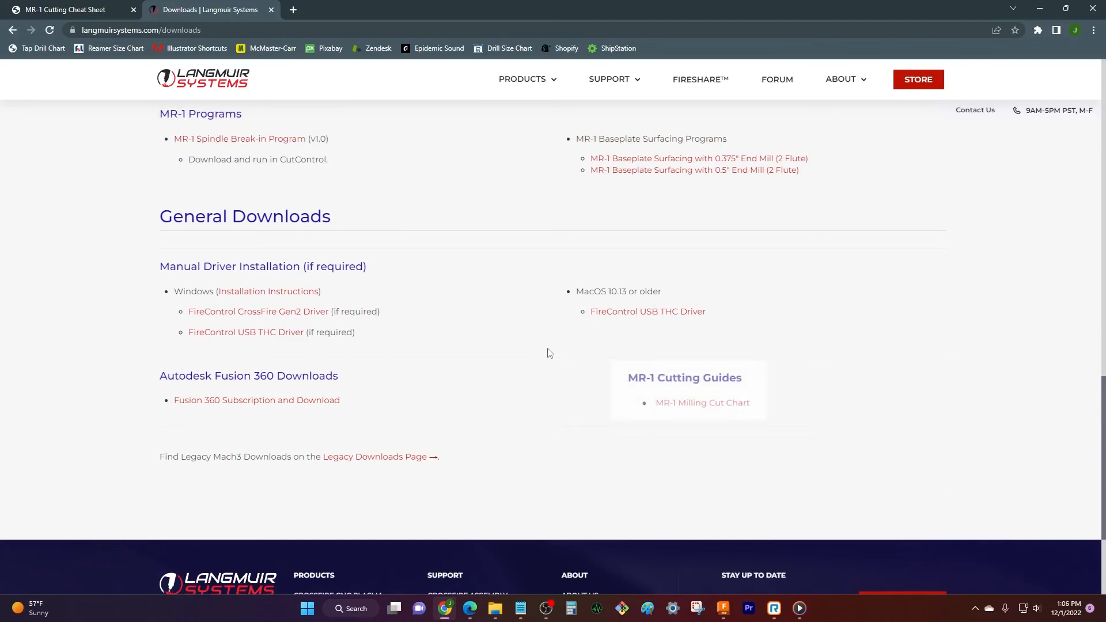
mouse_move(831, 441)
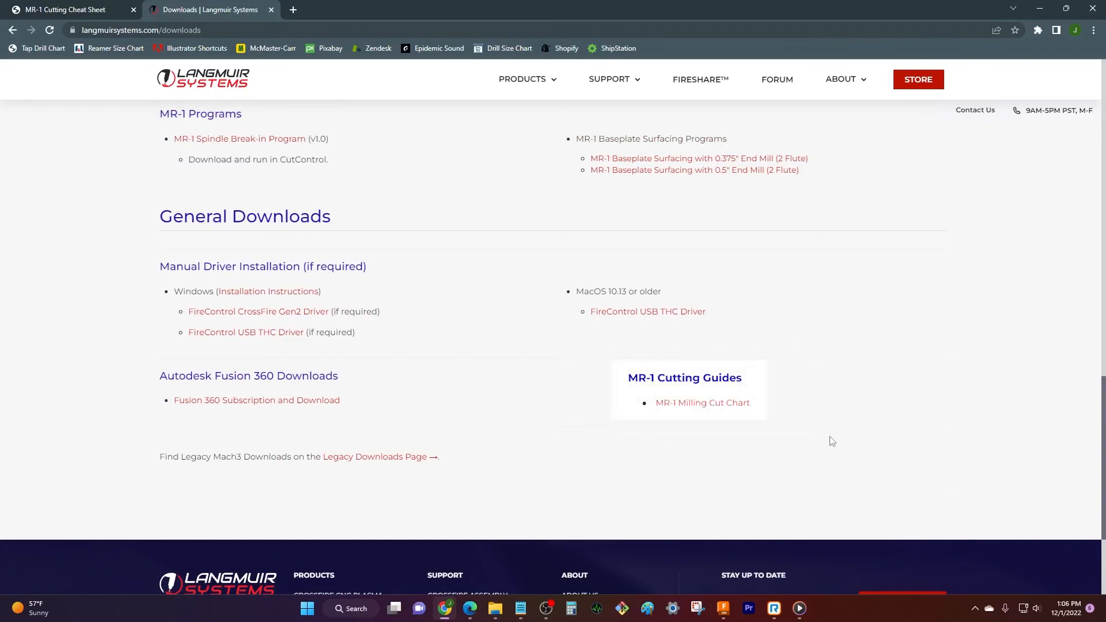
mouse_move(551, 352)
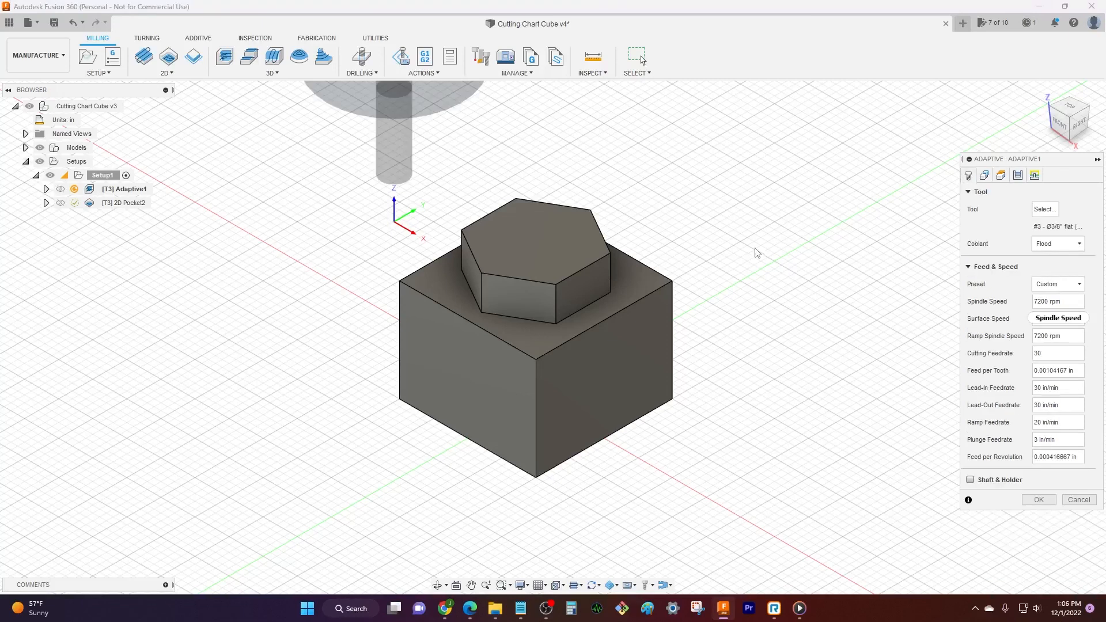
mouse_move(987, 300)
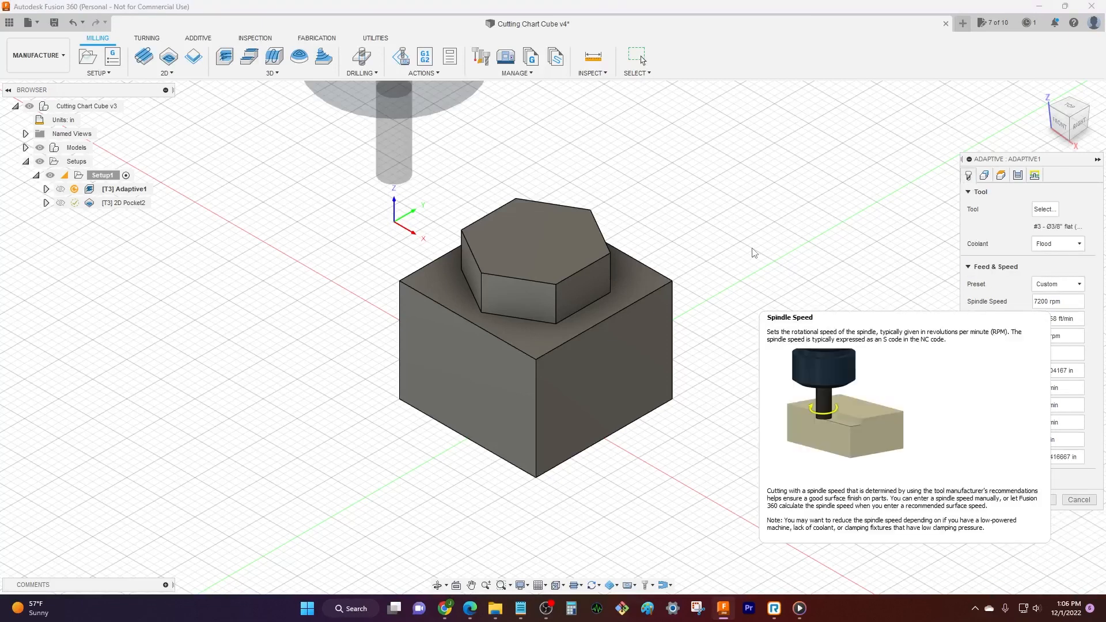